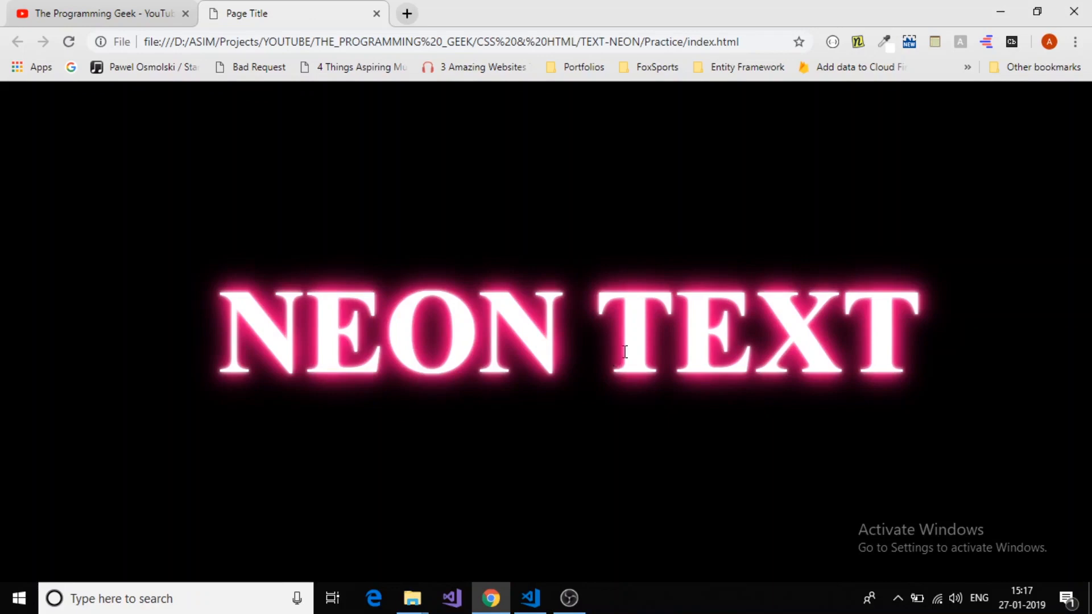
Step: Switch from the Chrome demo to the page's index.html in Visual Studio Code
left_click(530, 599)
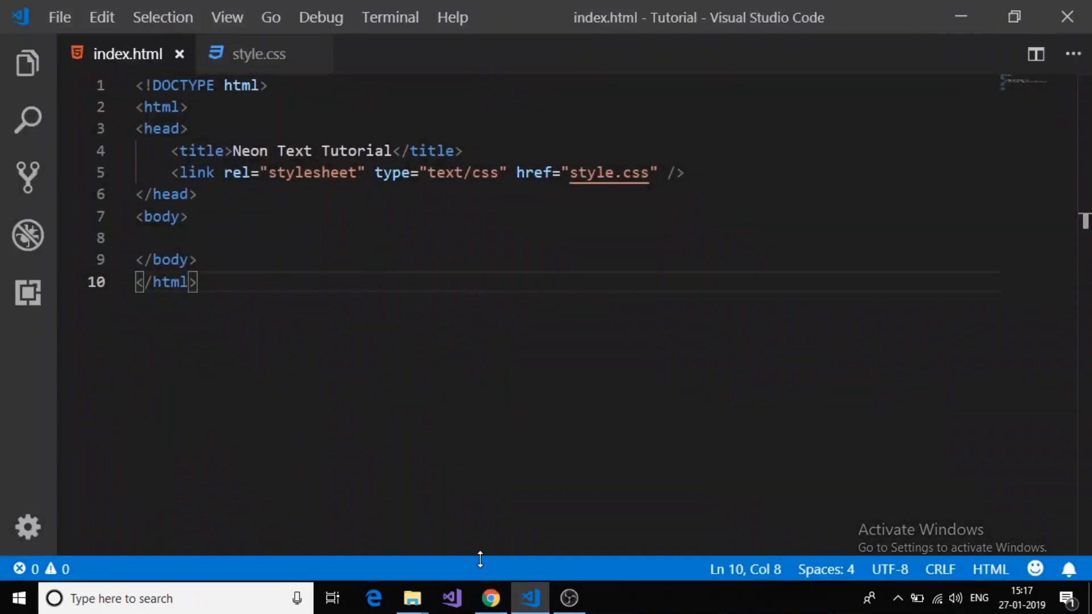
mouse_move(257, 239)
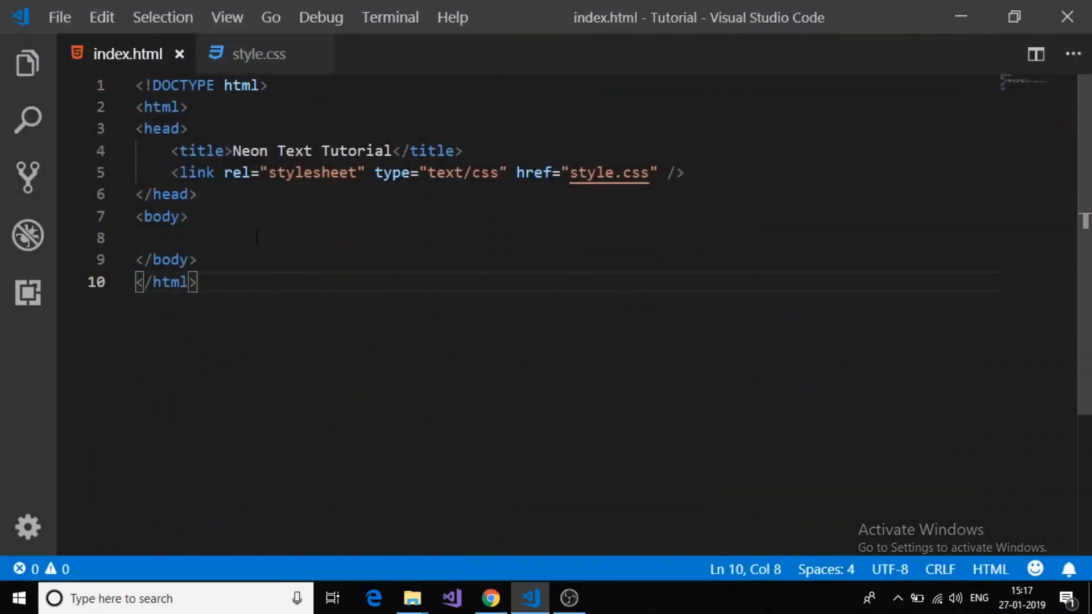
Step: Add a div with class center holding an h1 reading NEON TEXT to the body
left_click(258, 53)
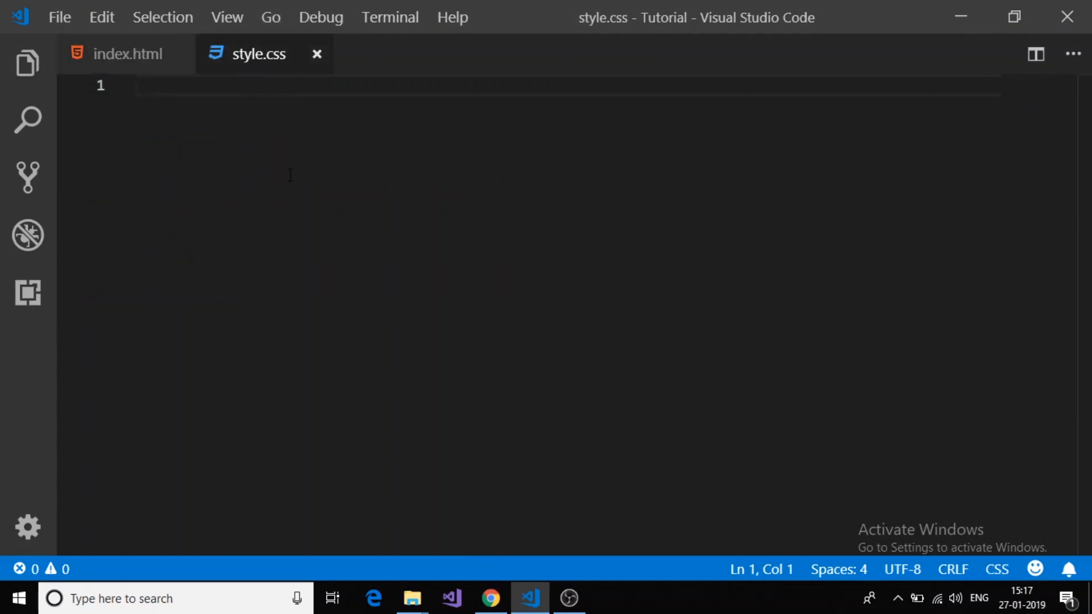
left_click(130, 53)
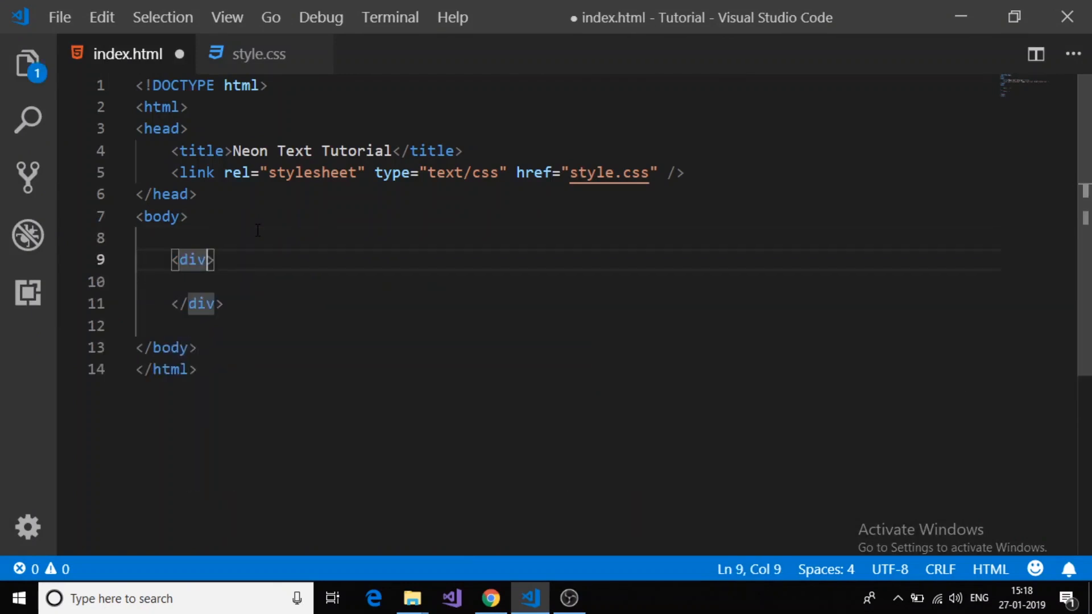
type("class=\"\"")
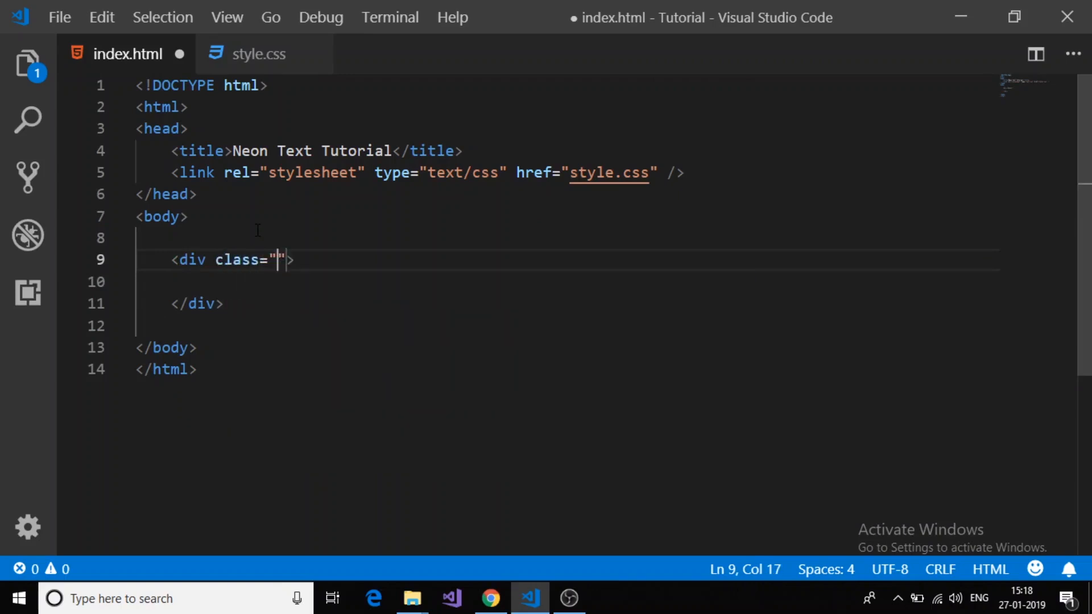
type("center")
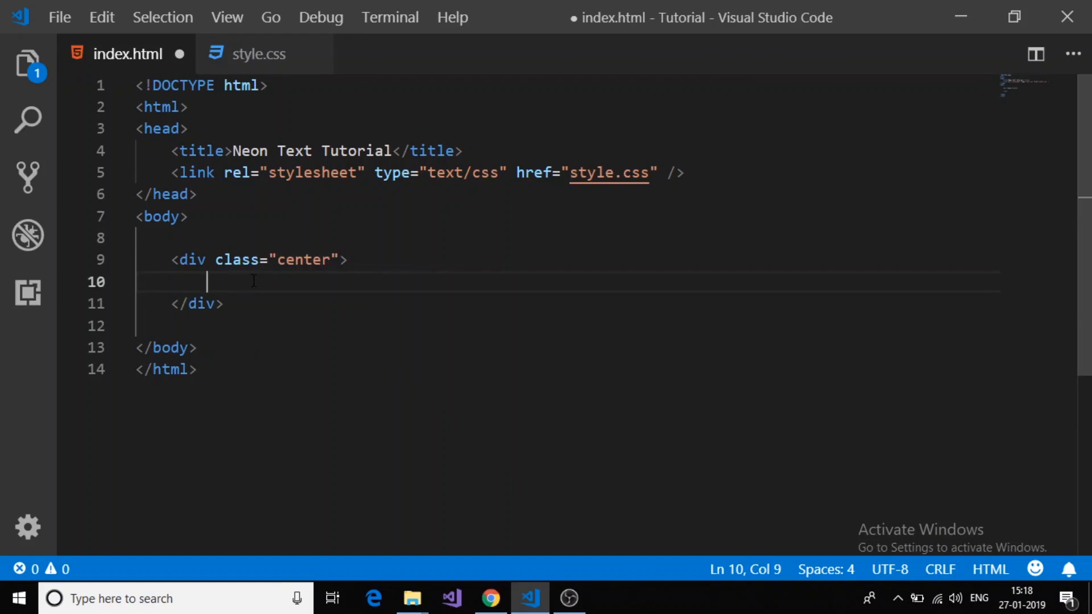
type("<h1></h1>")
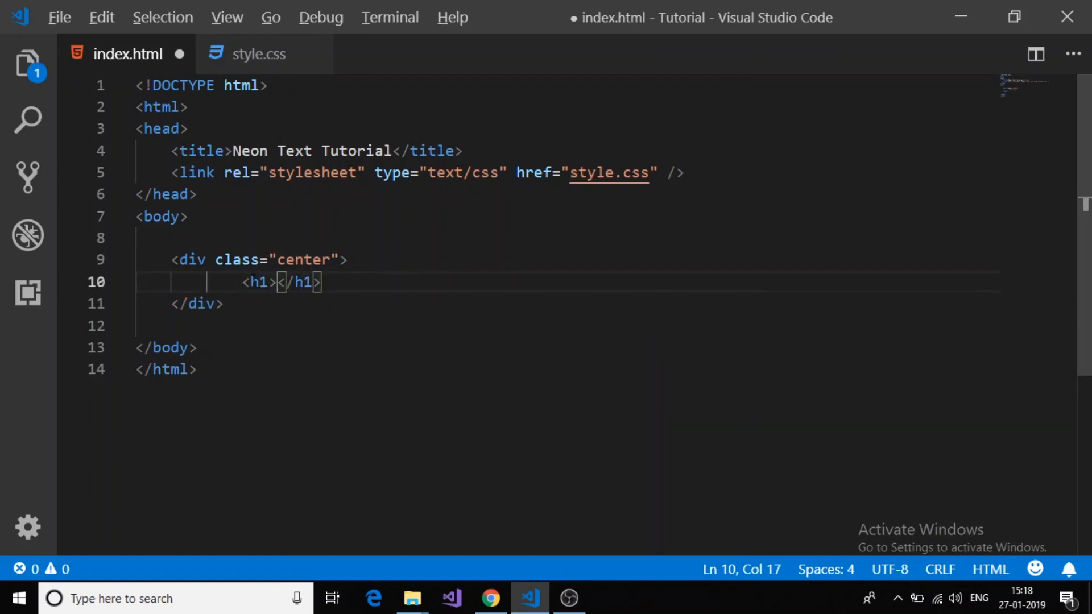
type("NEON TEXT")
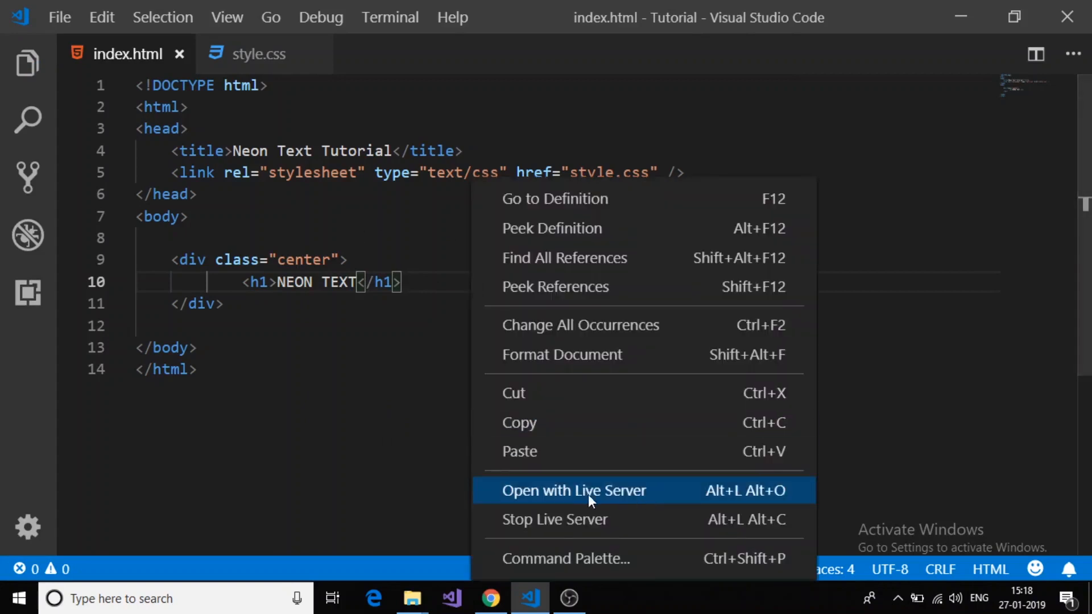
Step: Serve the page with Live Server and show Chrome's plain NEON TEXT beside the editor
left_click(589, 491)
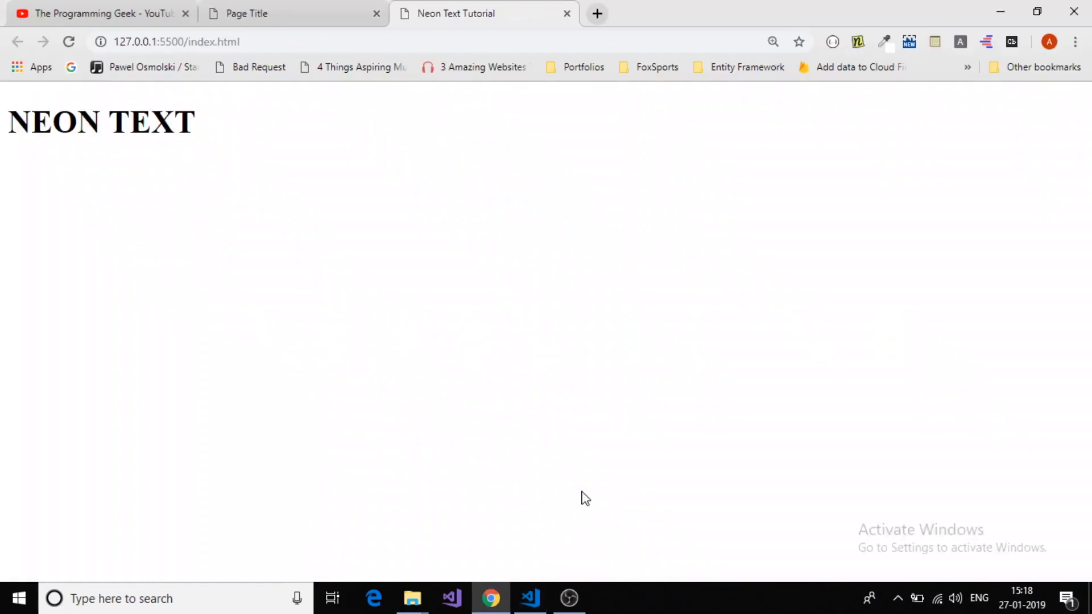
left_click(375, 13)
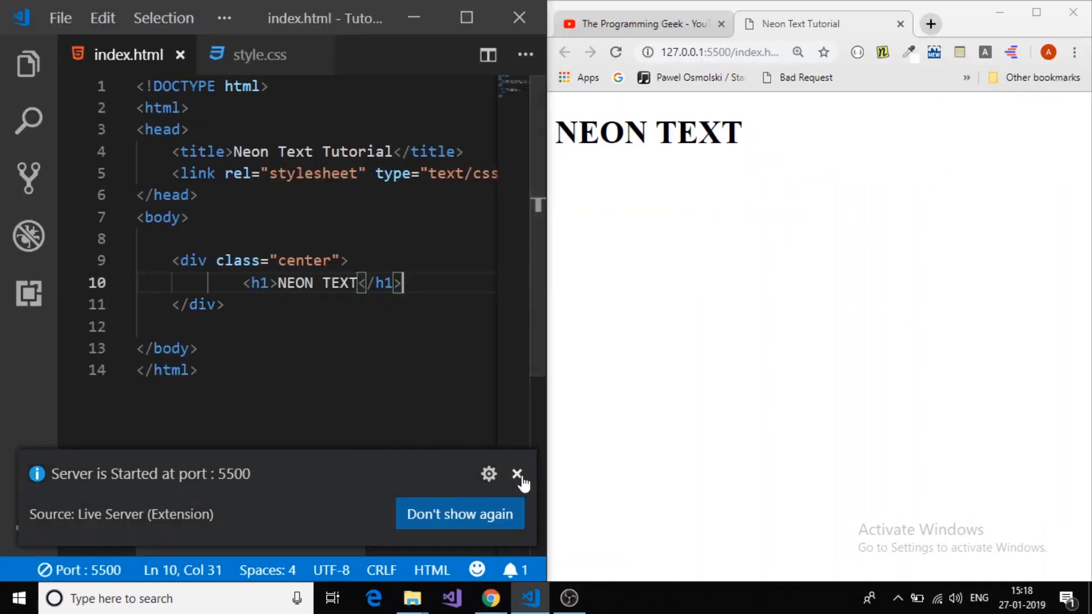
left_click(516, 473)
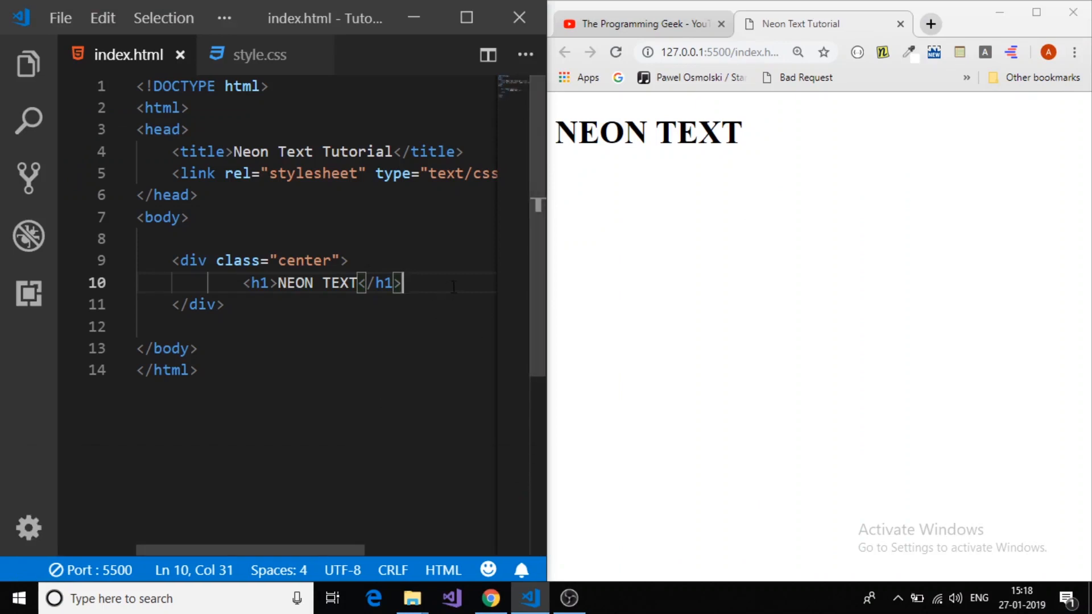
mouse_move(433, 274)
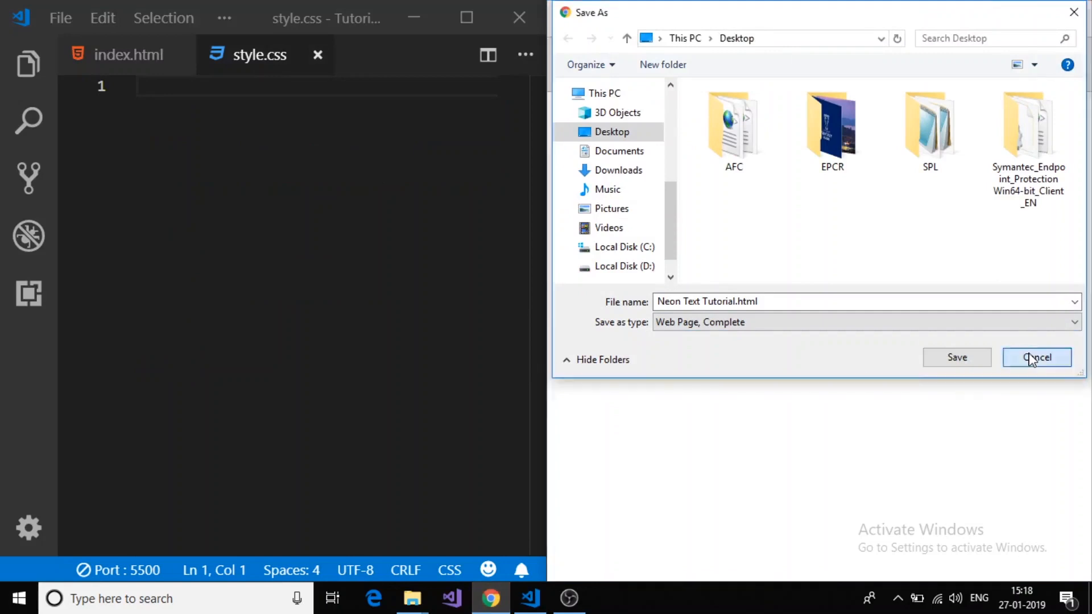
Step: Write a body rule in style.css with margin 0, padding 0 and background #000000
left_click(1039, 357)
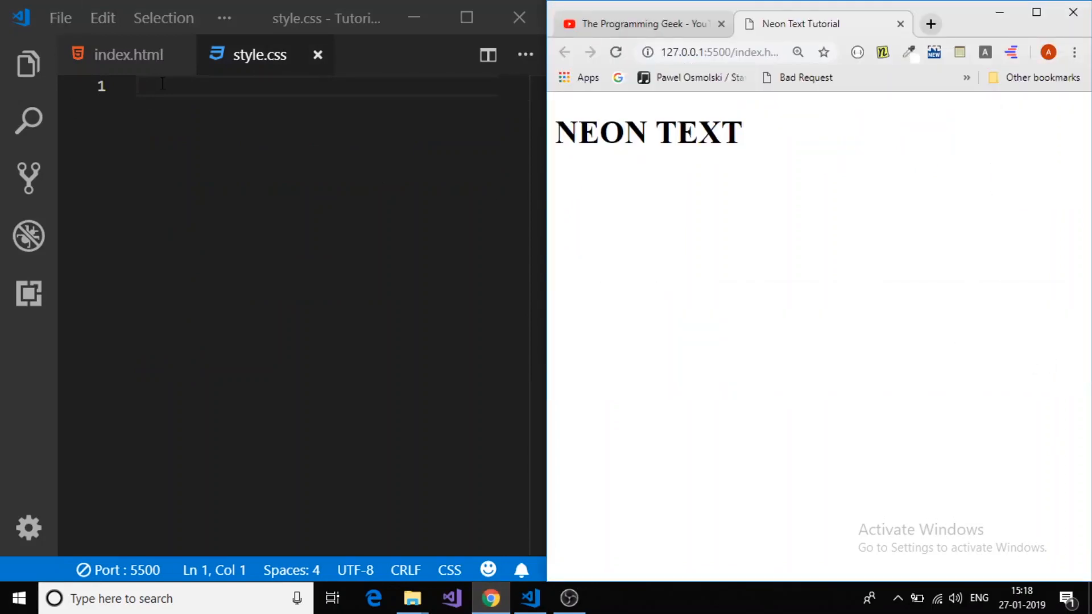
type("bo")
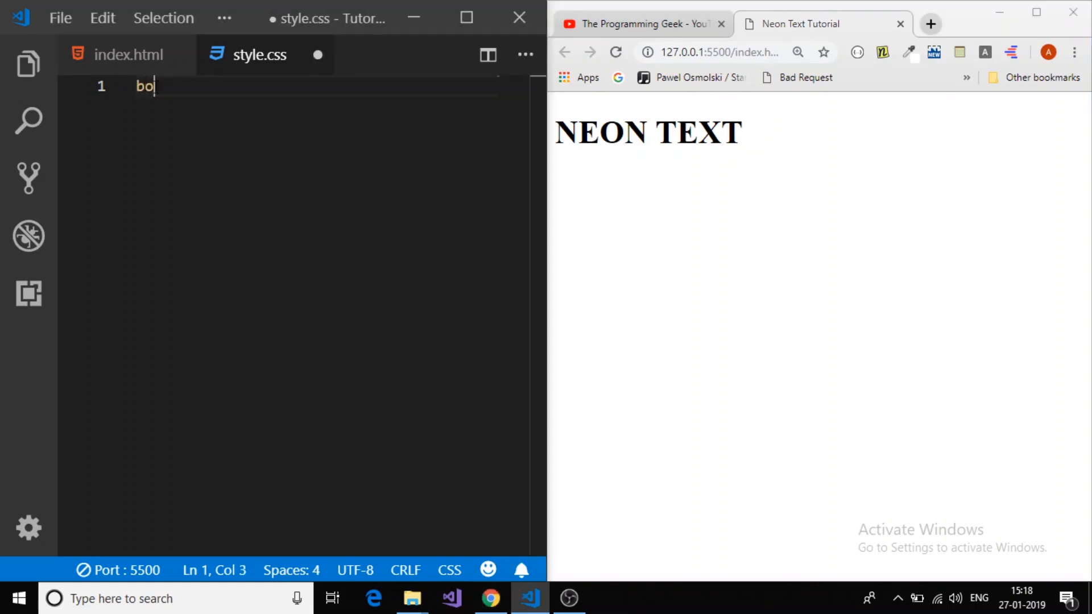
type("dy{")
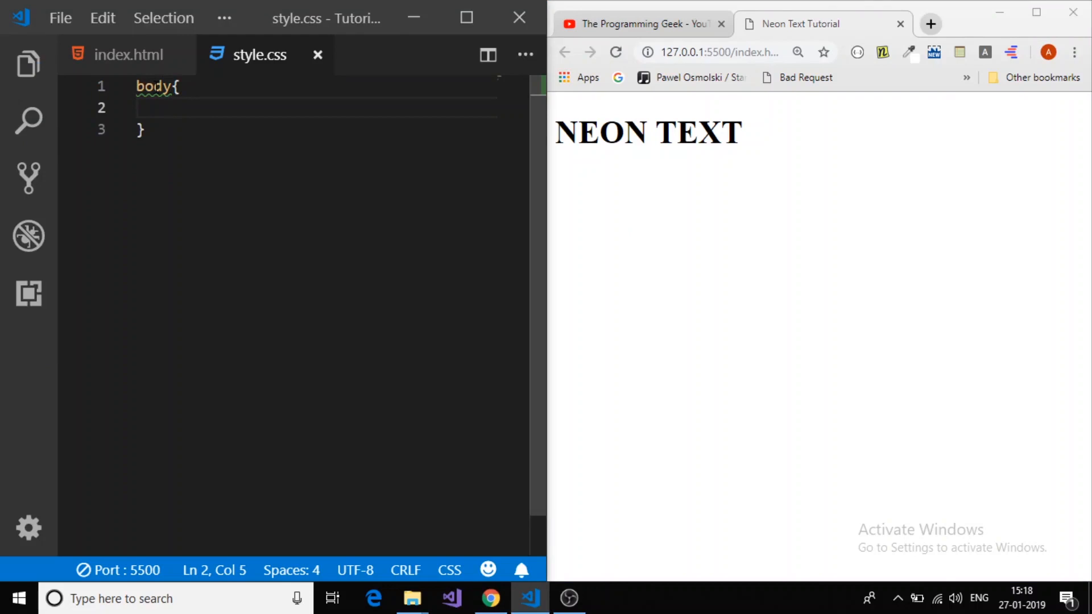
type("margin: 0;")
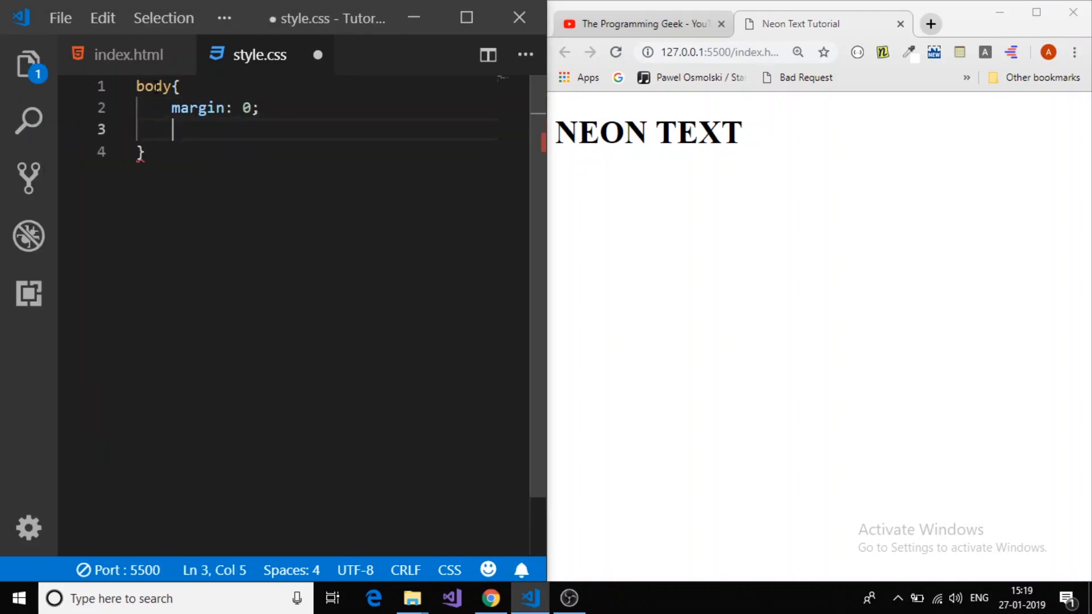
type("padding: 0;")
type("back")
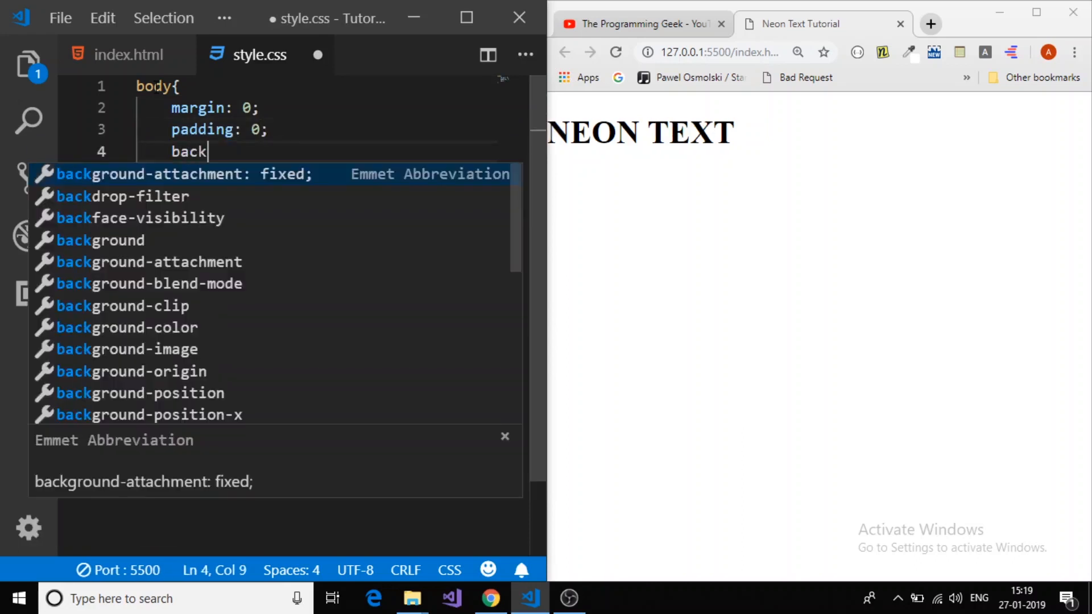
type("ground:")
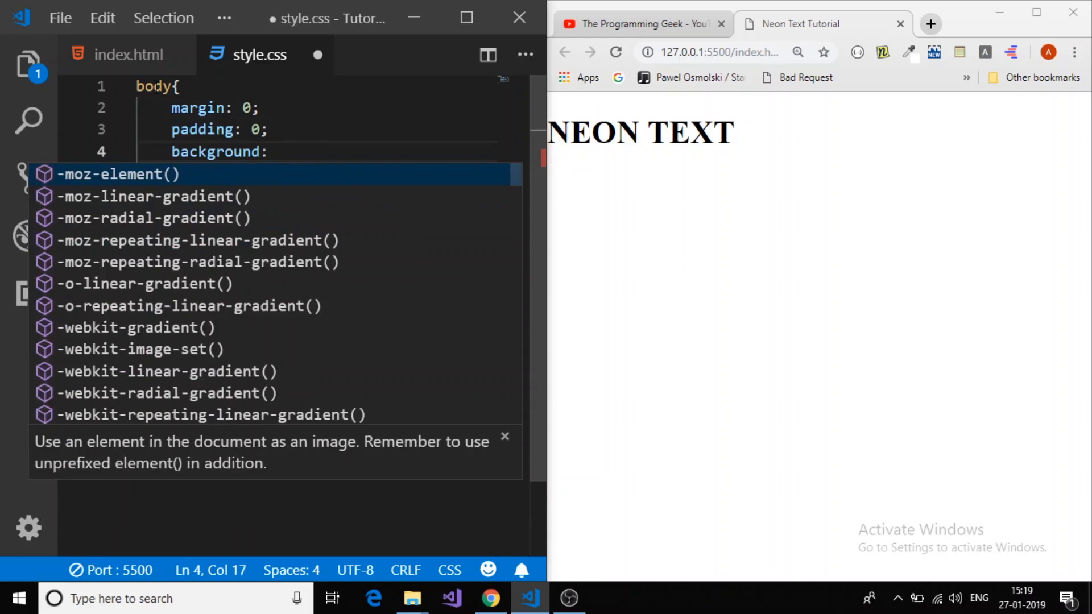
type("#")
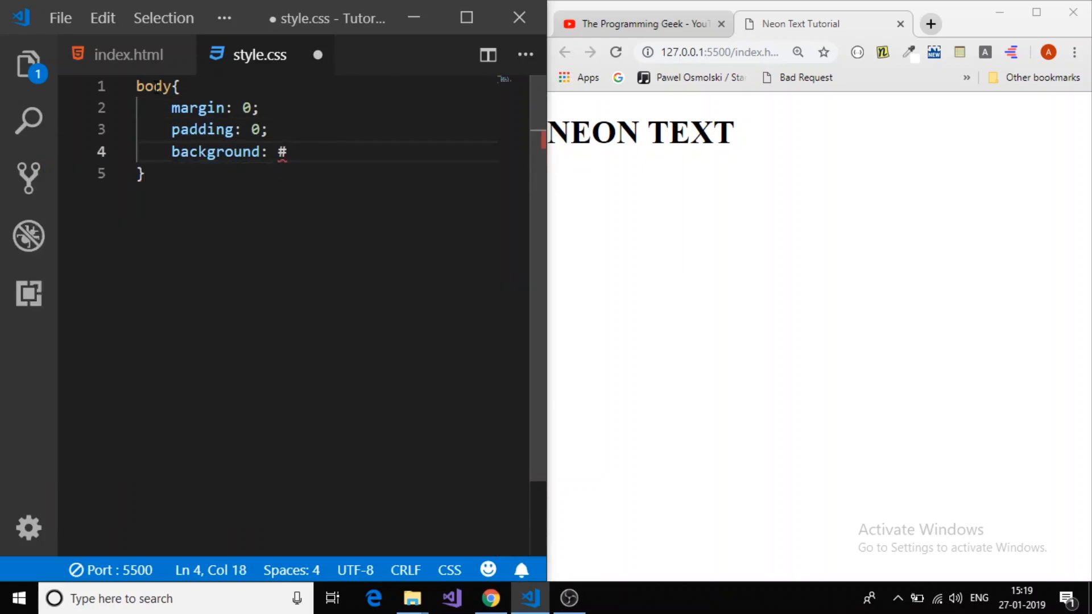
type("000000;")
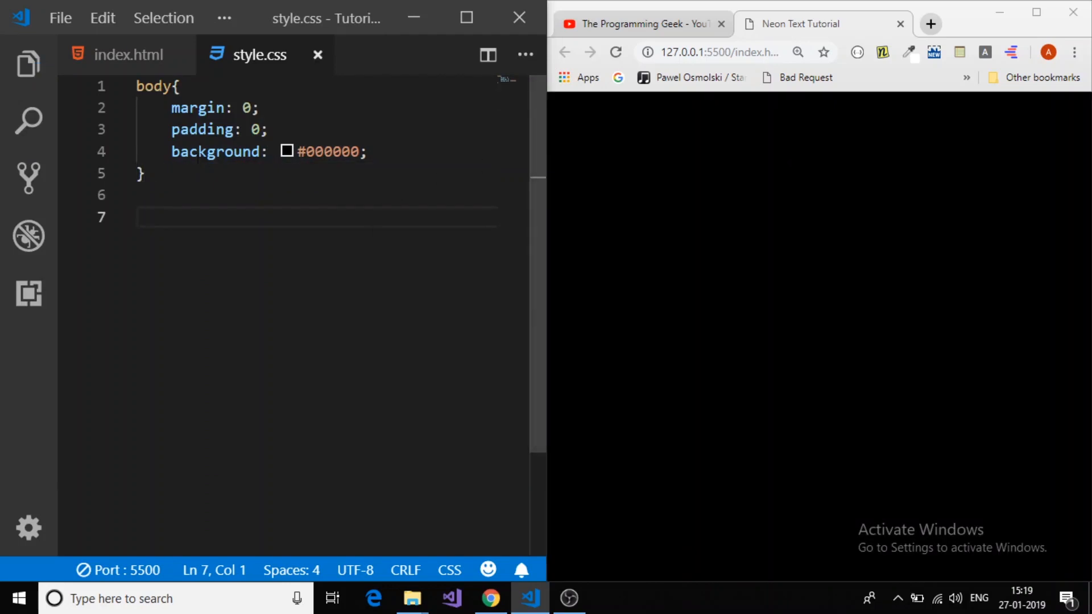
Step: Write a .center rule with absolute position, top 20% and left 20%, and save style.css
left_click(128, 55)
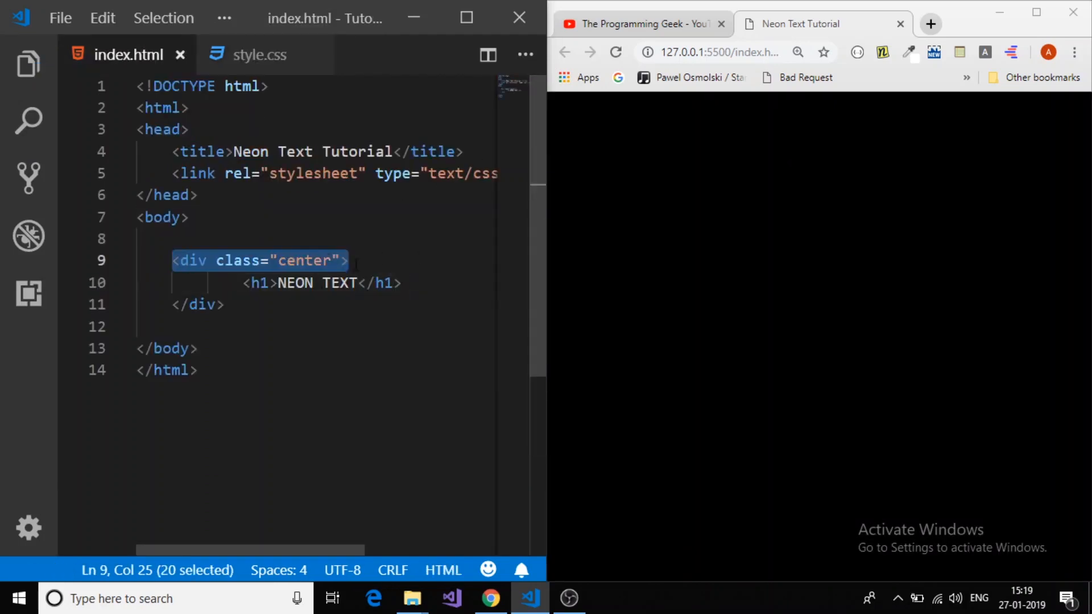
left_click(259, 55)
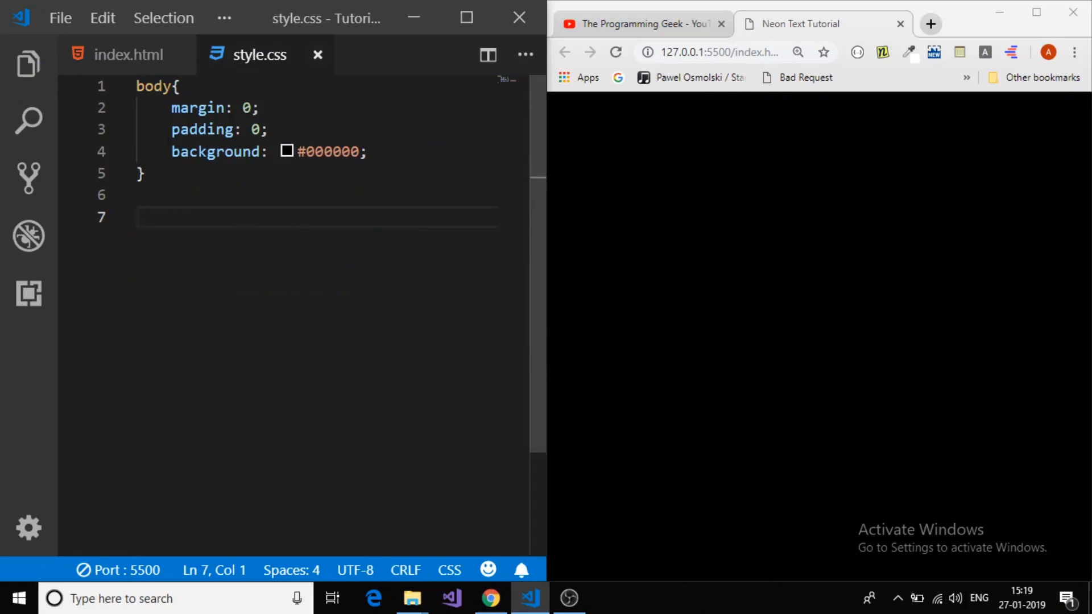
type(".center")
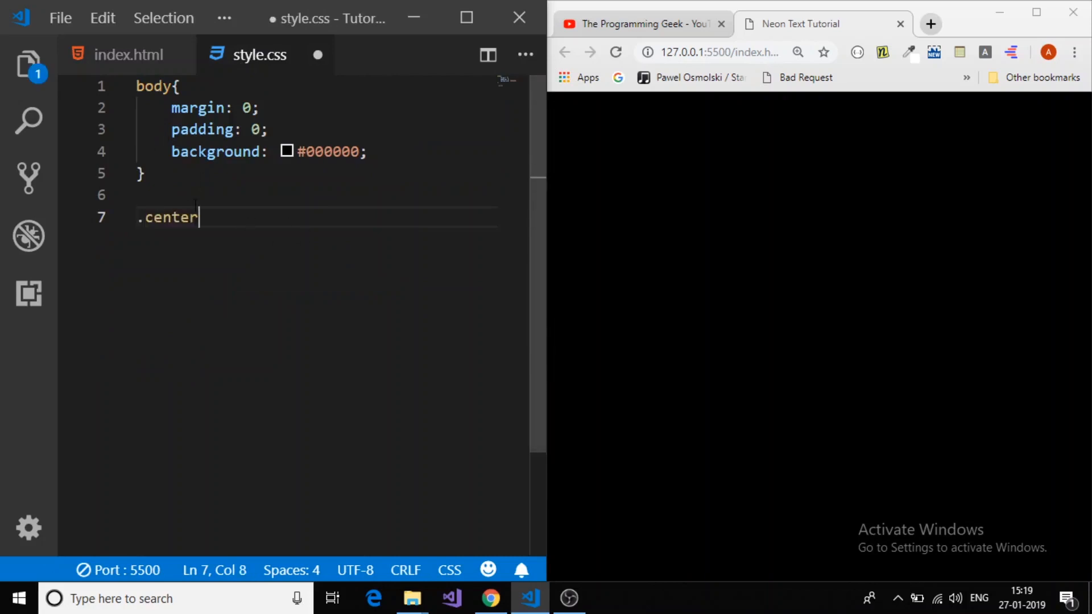
type("{")
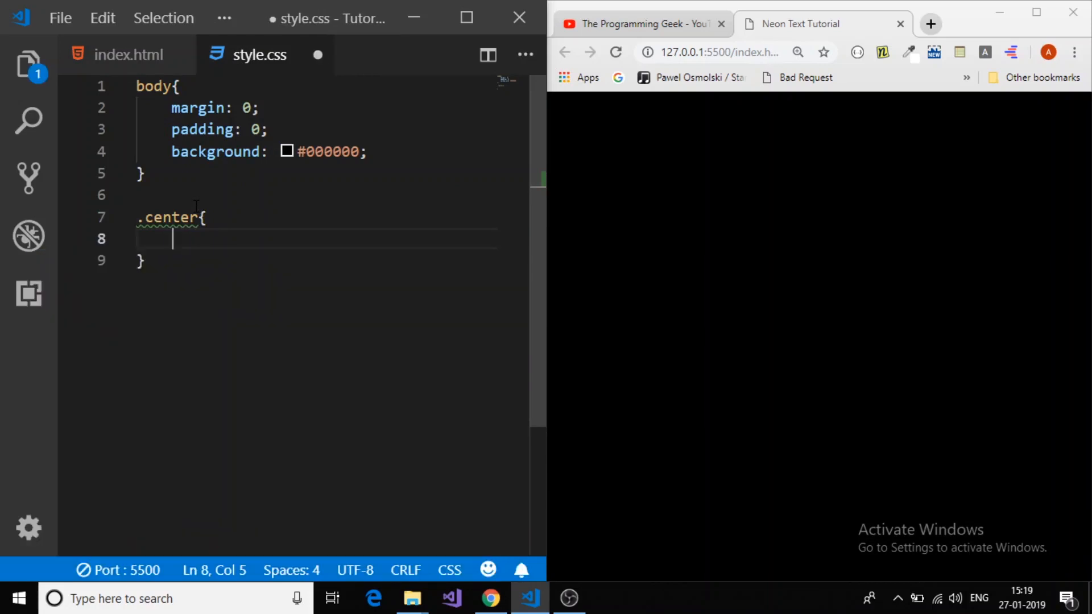
type("position: absolute;")
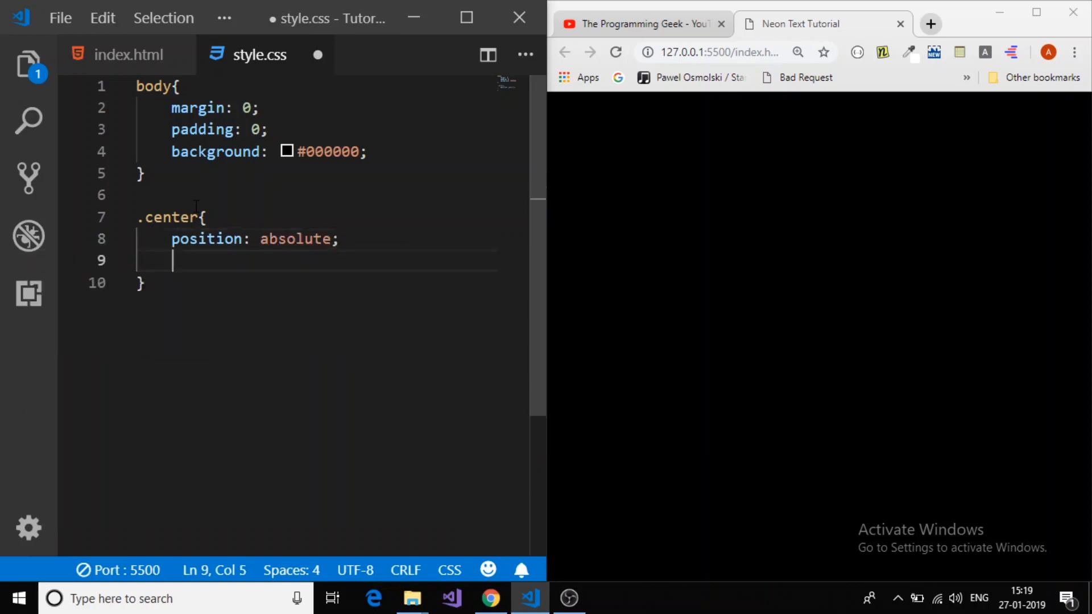
type("top")
type("left")
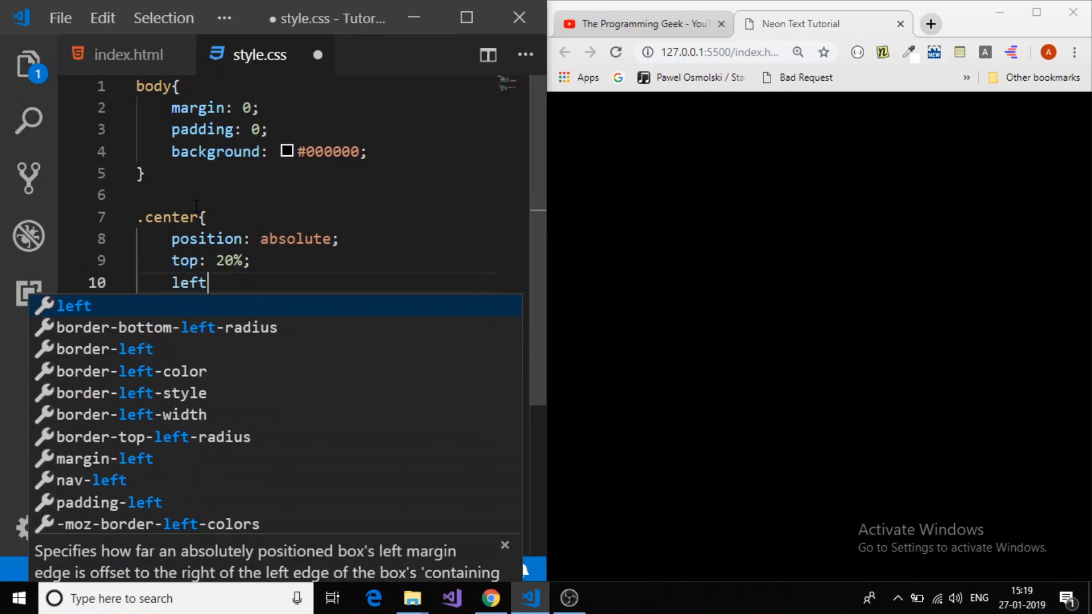
type(":")
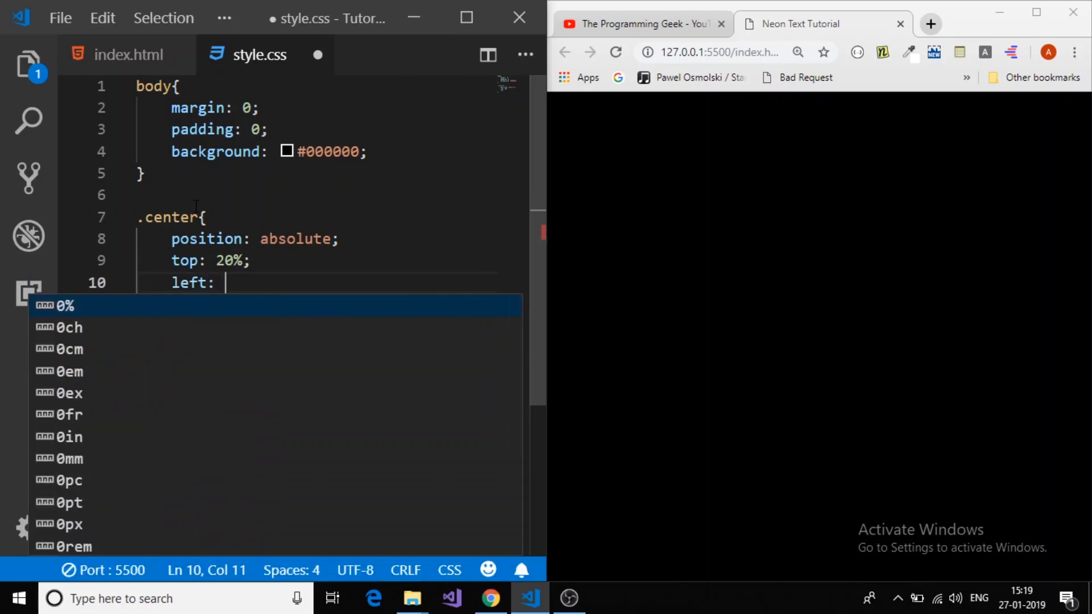
type("20%;")
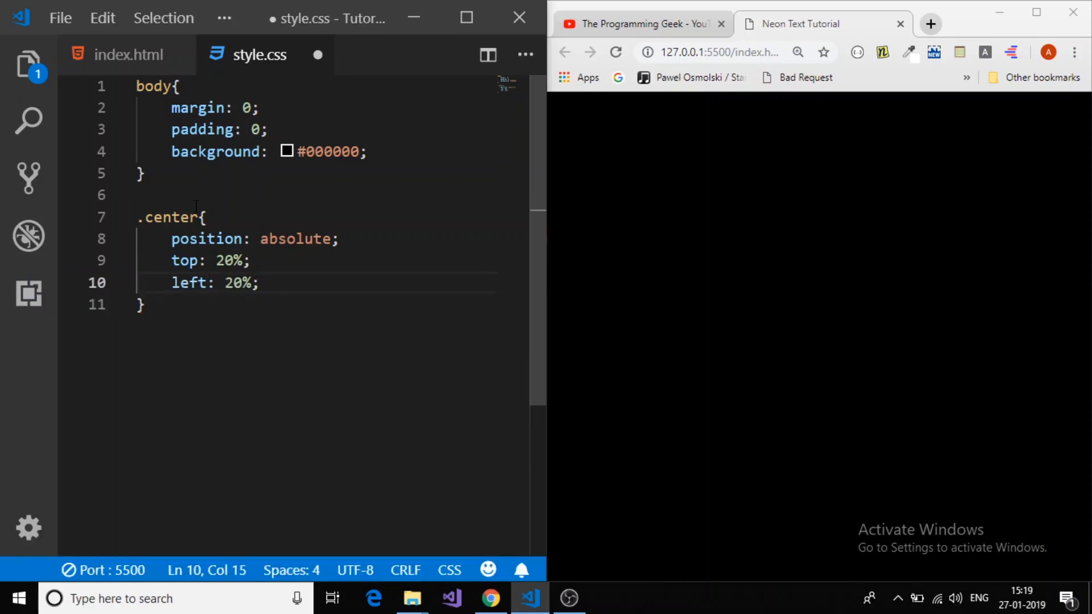
key("Ctrl+S")
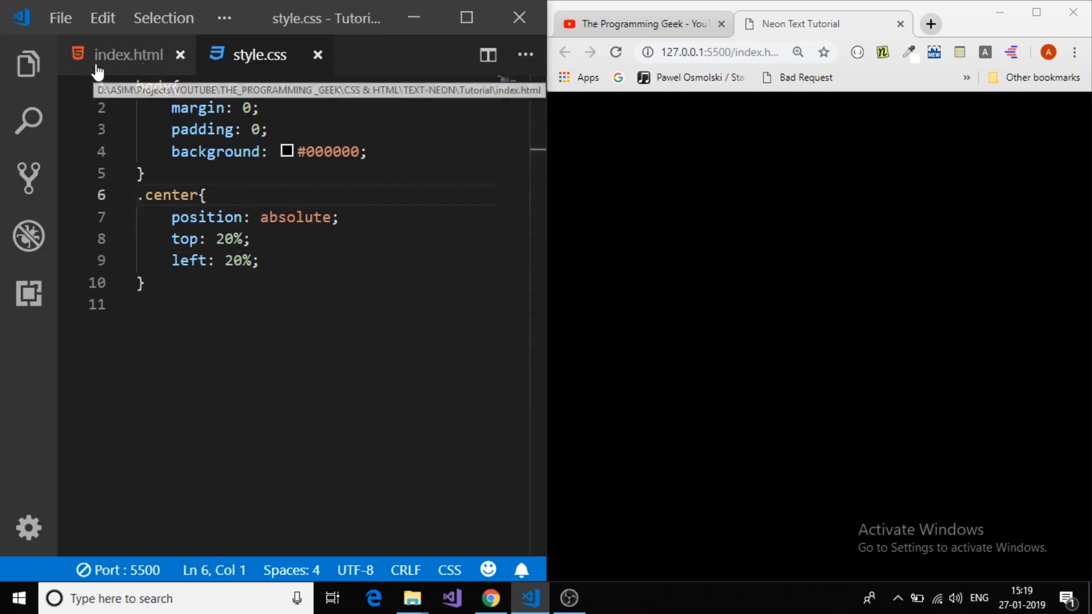
Step: Add class neon to the h1 in index.html and return to style.css
left_click(130, 54)
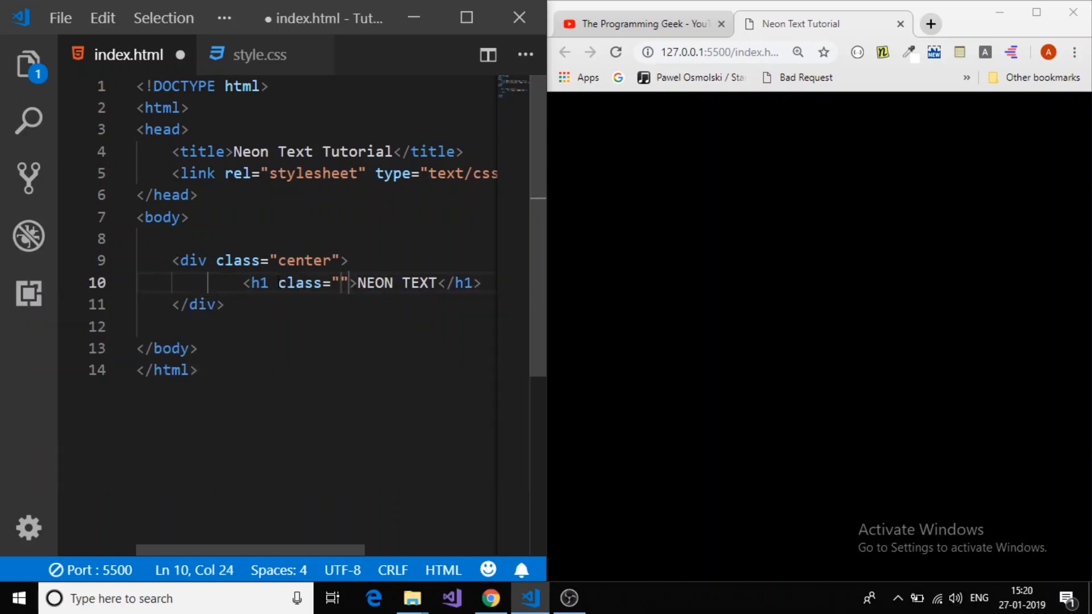
type("neon")
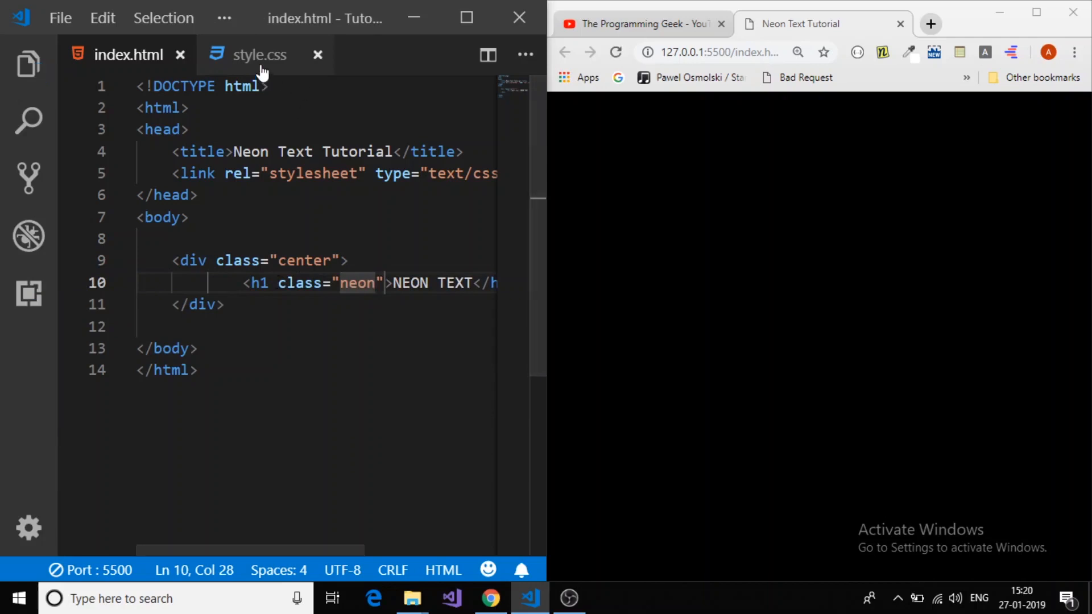
left_click(260, 55)
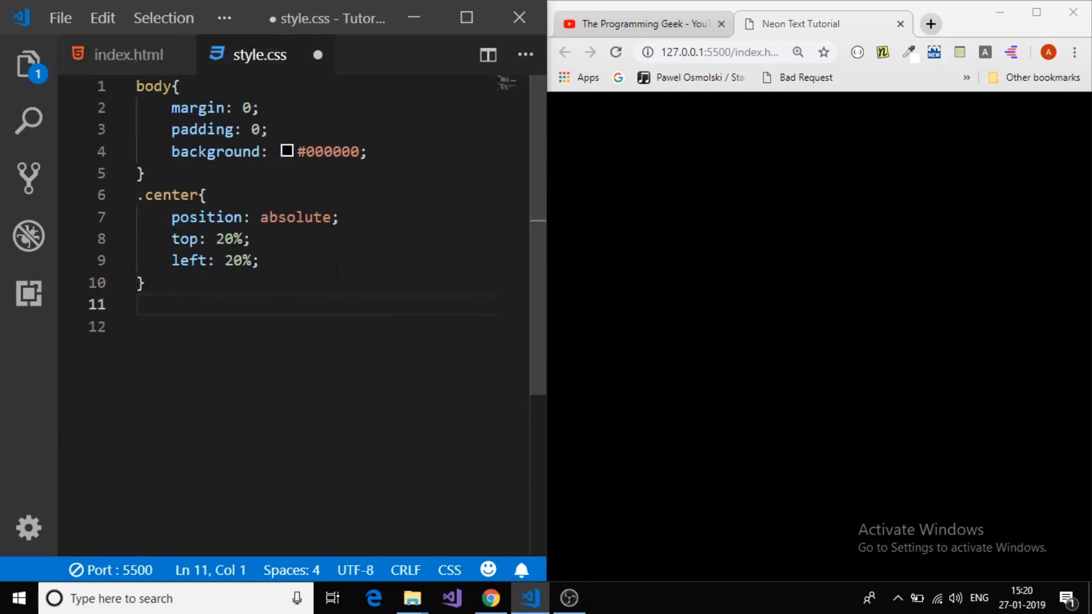
Step: Write a .neon rule with color #fff and font-size 110px
type(".neon")
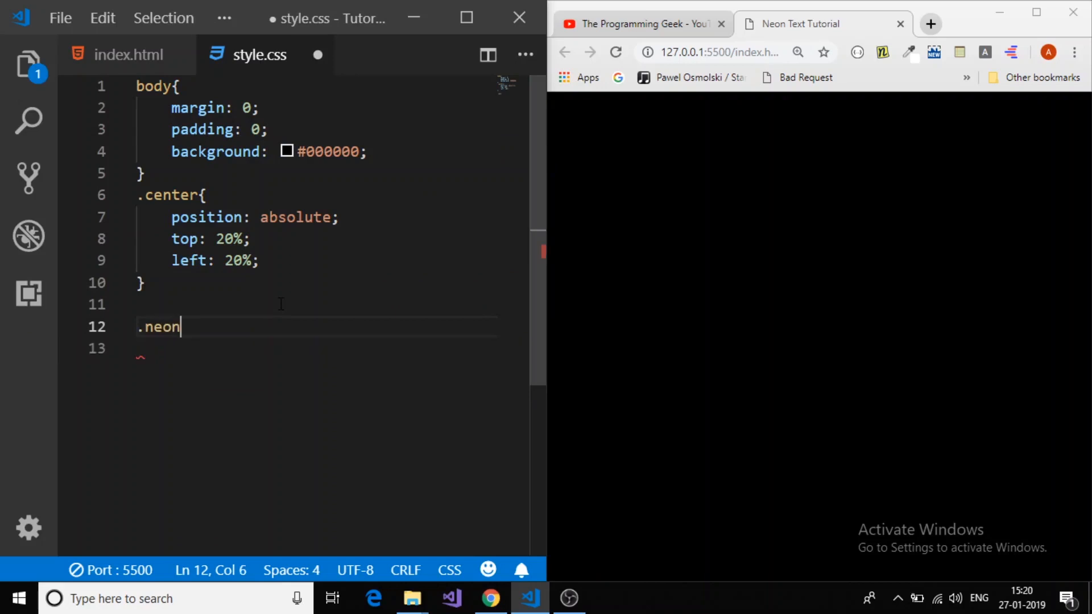
type("{")
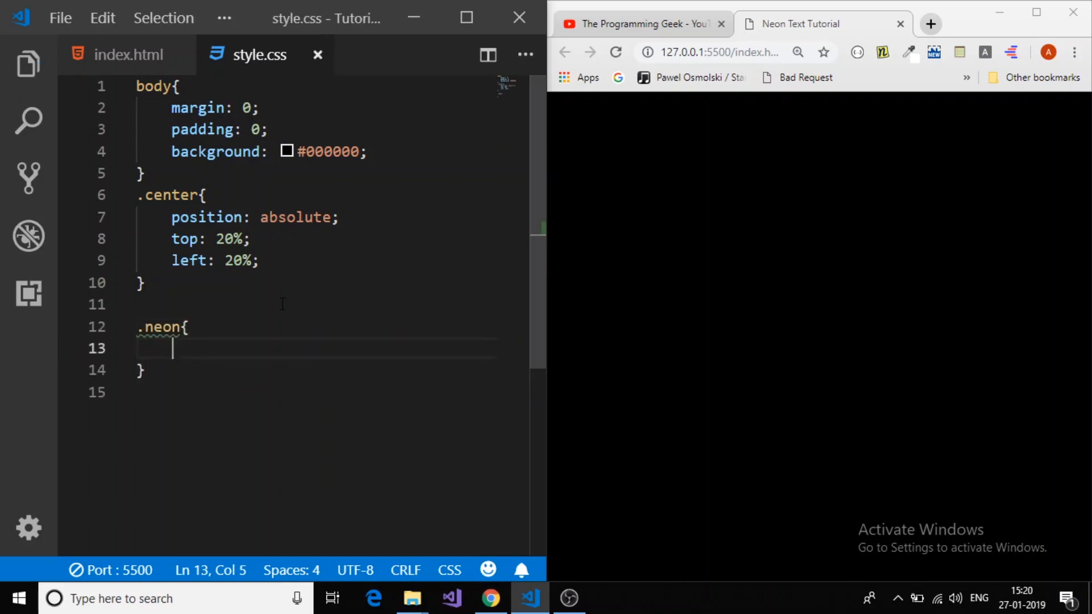
type("c")
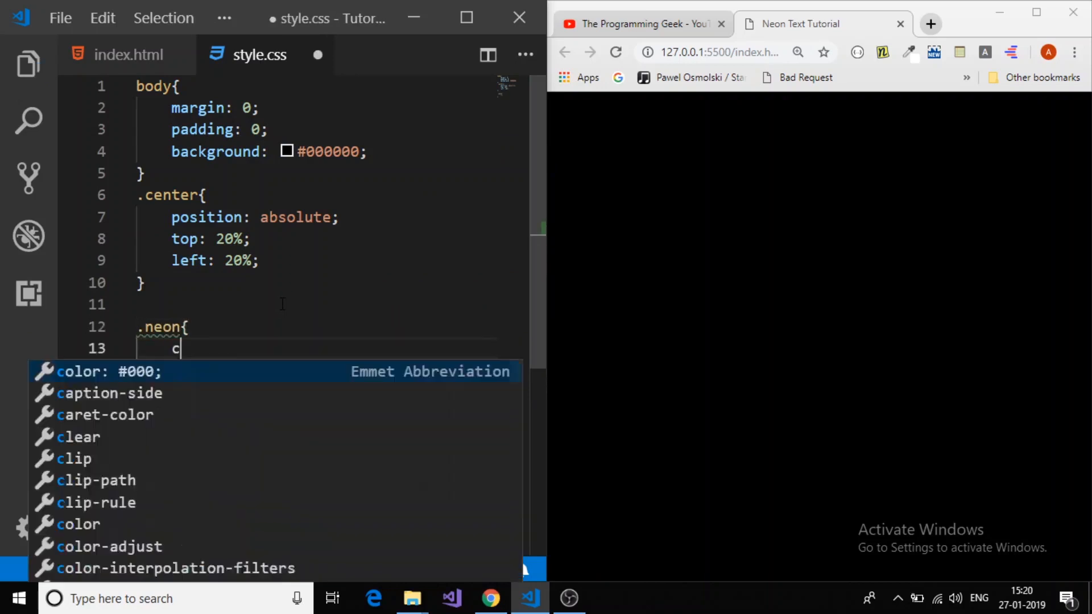
key("Tab")
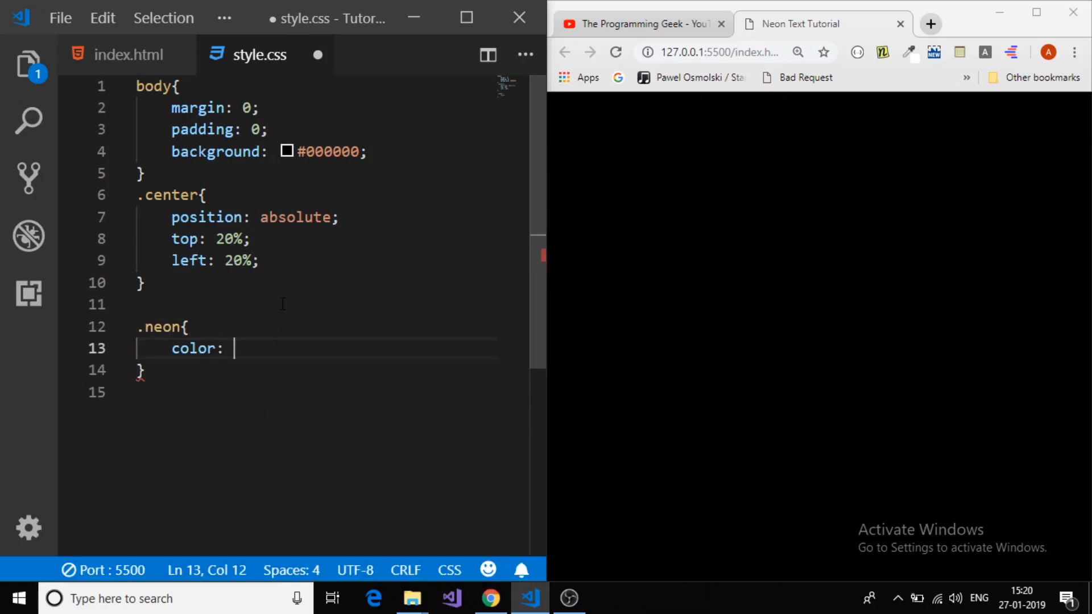
type("#fff;")
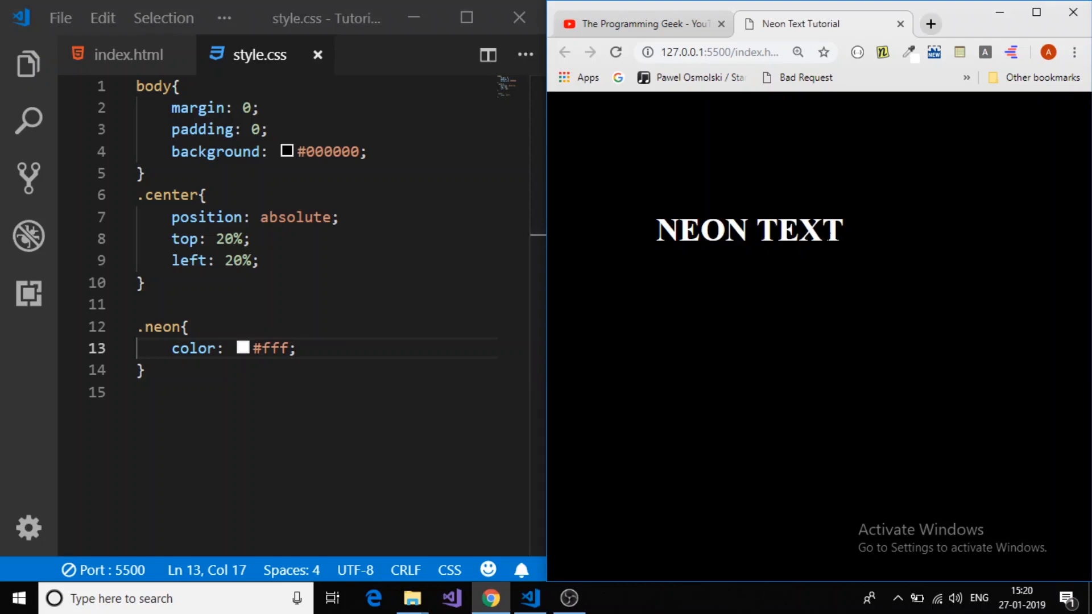
type("f")
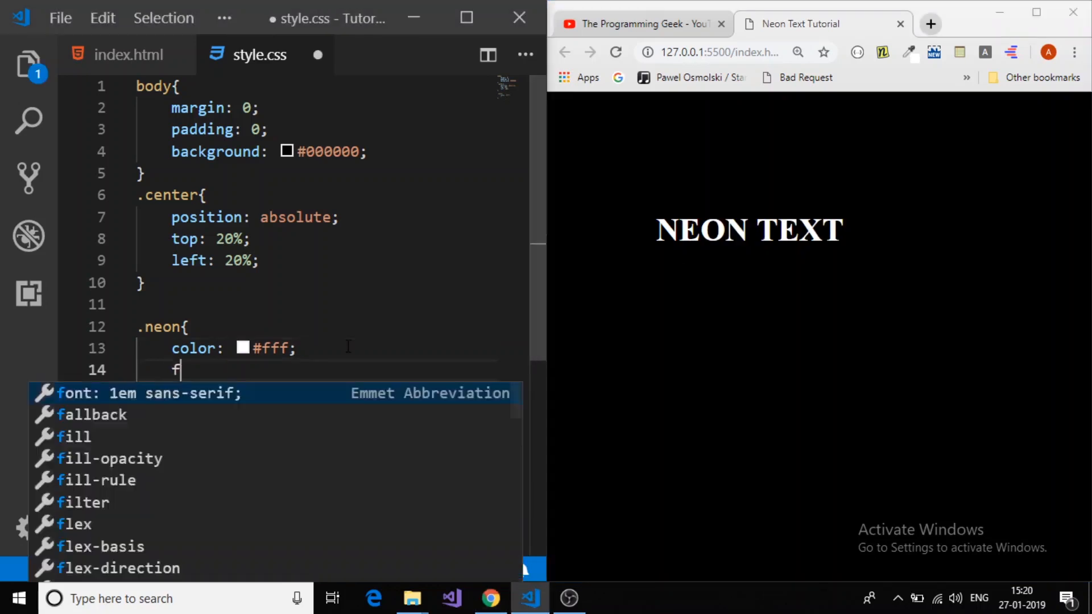
type("ont-size:")
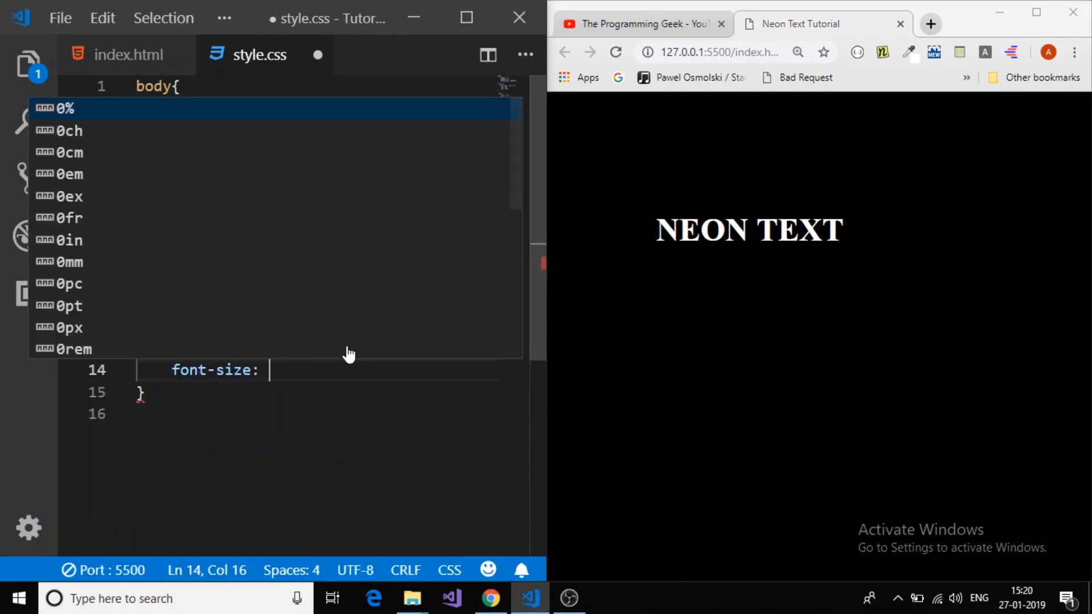
type("110px")
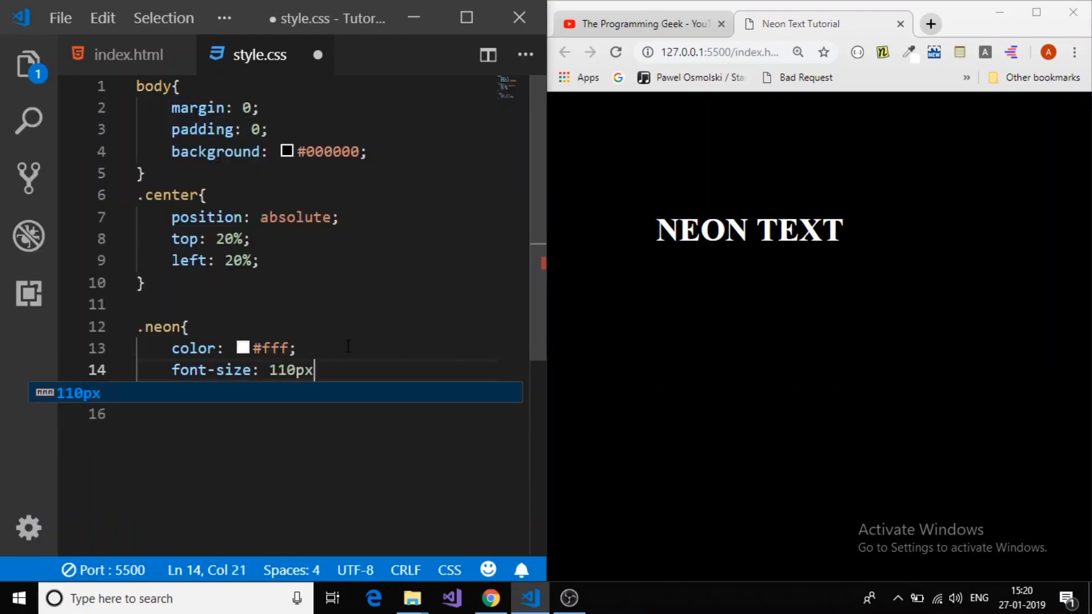
type(";")
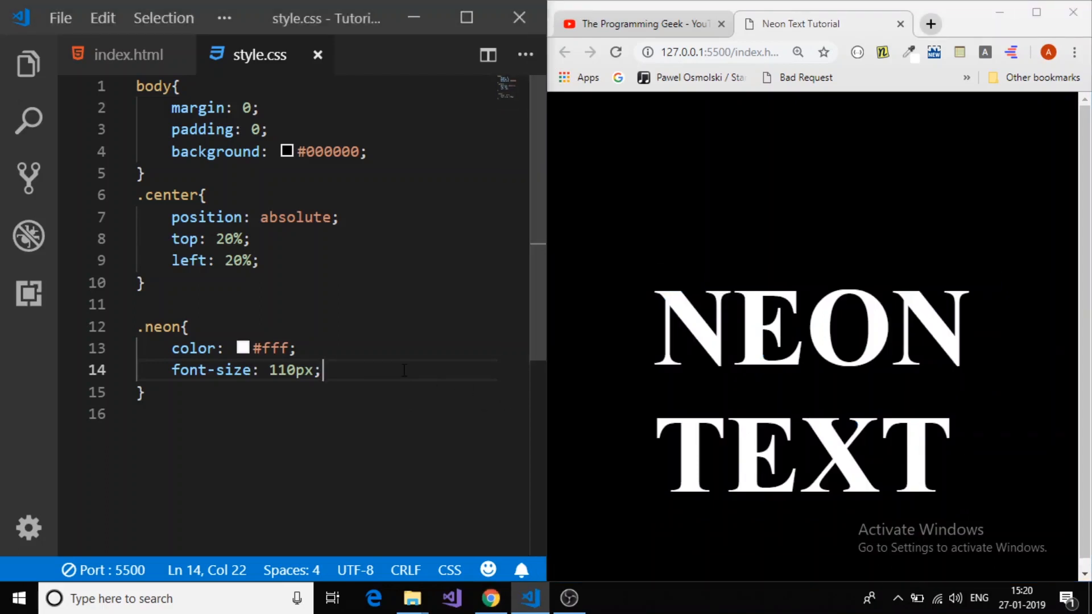
Step: Give .neon a text-shadow of 0 0 5px #fff and save to preview the faint glow
key("Enter")
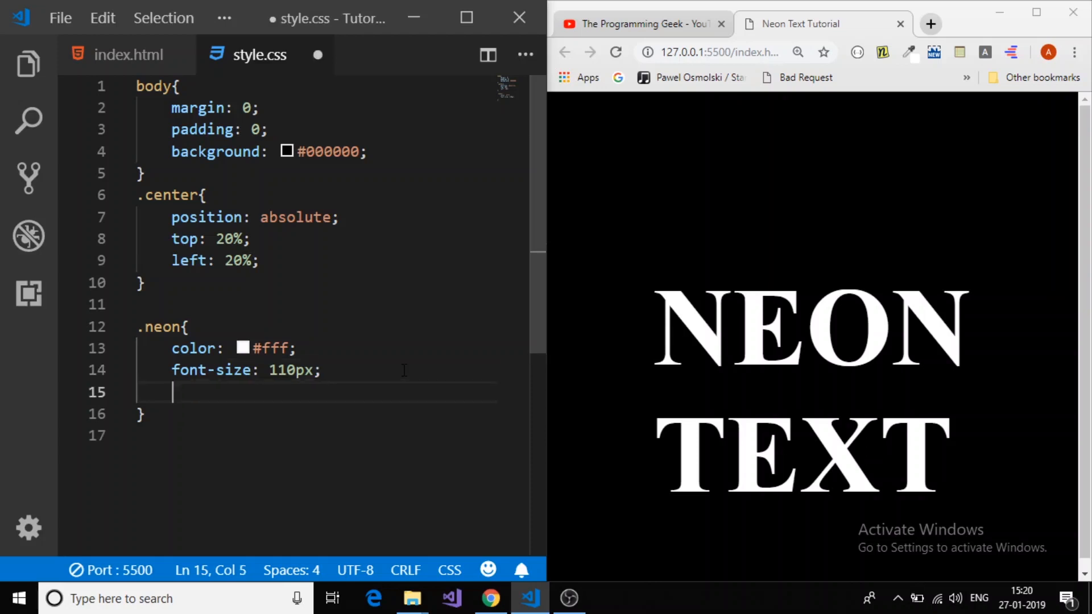
key("Ctrl+s")
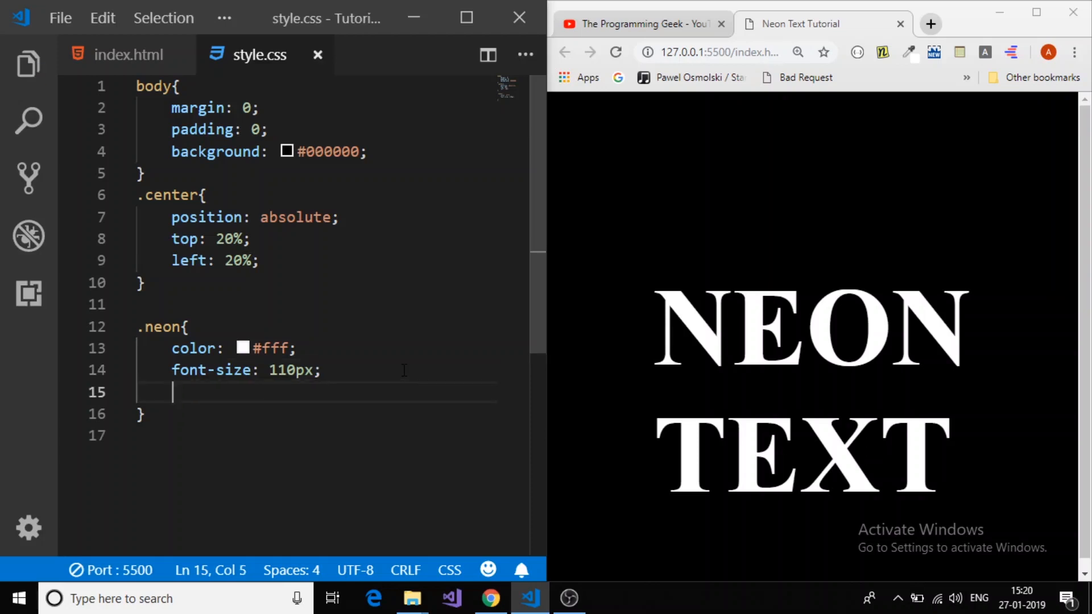
type("text-shadow:")
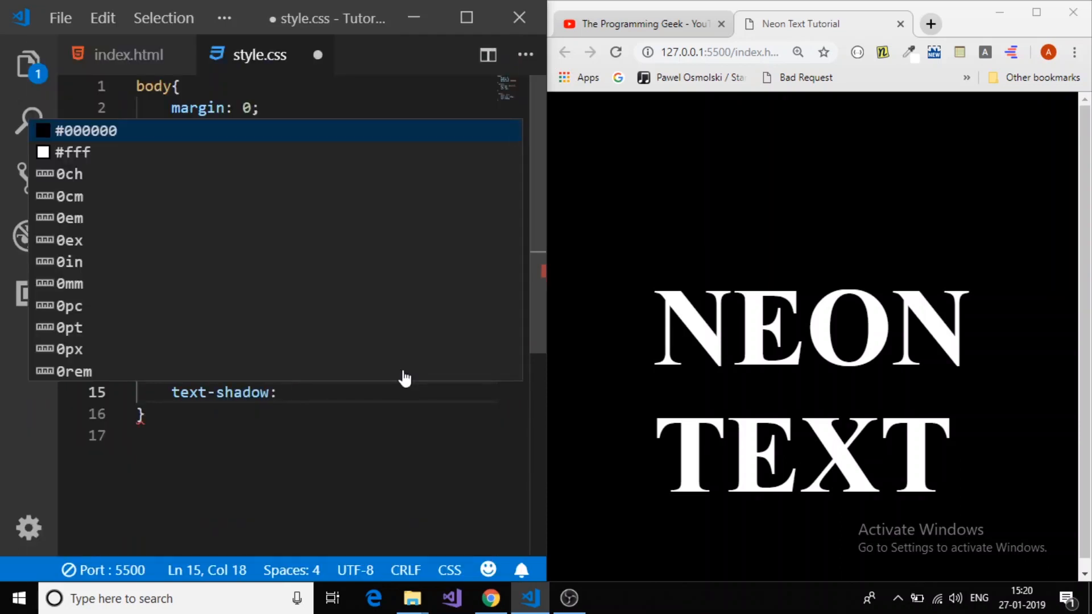
type("0 0")
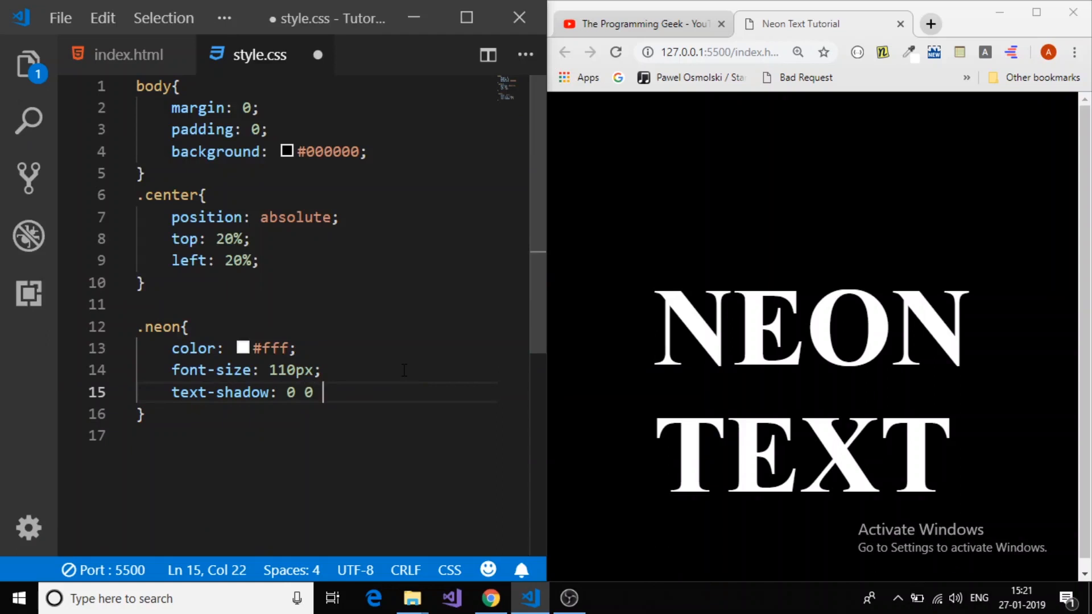
type("5")
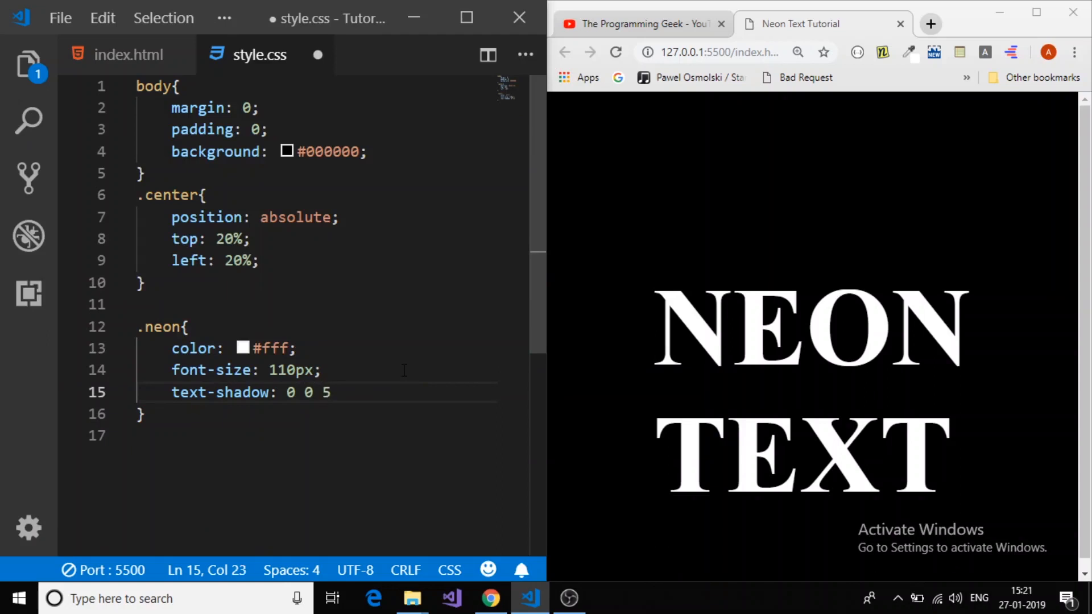
type("px")
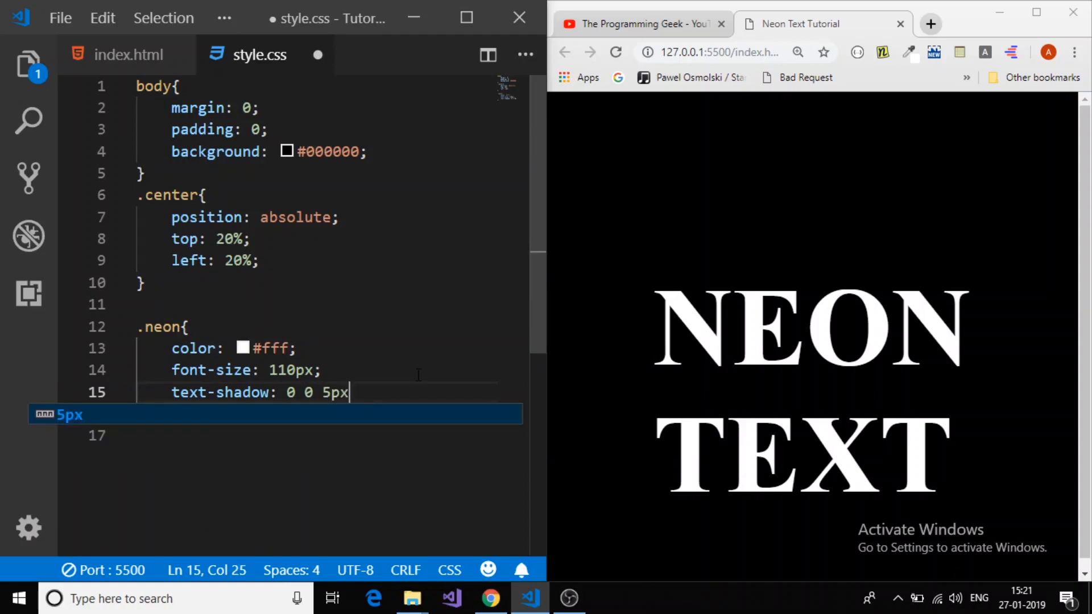
key("Ctrl+s")
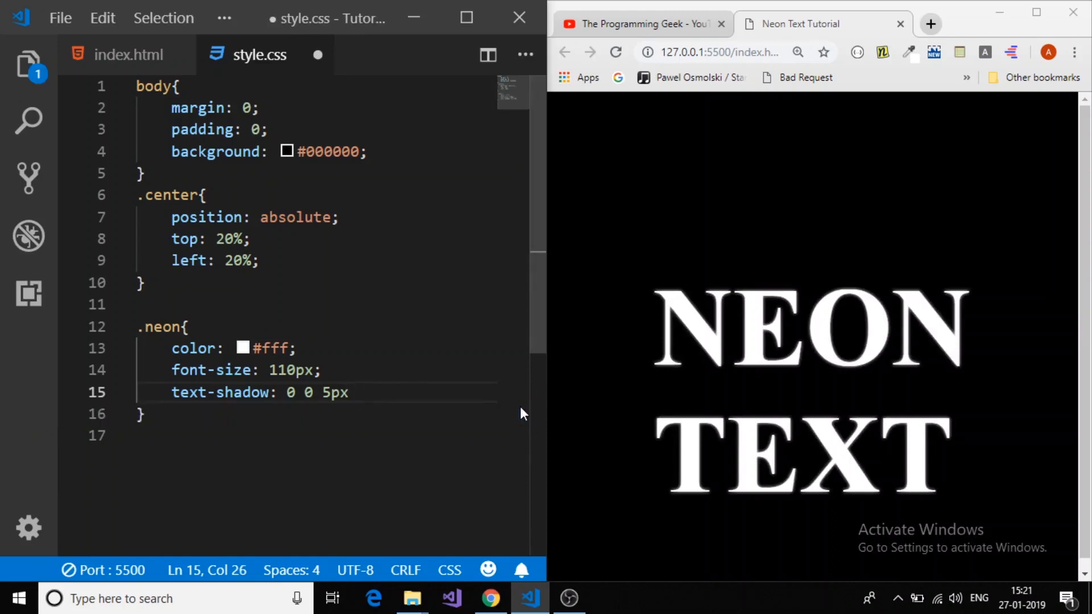
type("#")
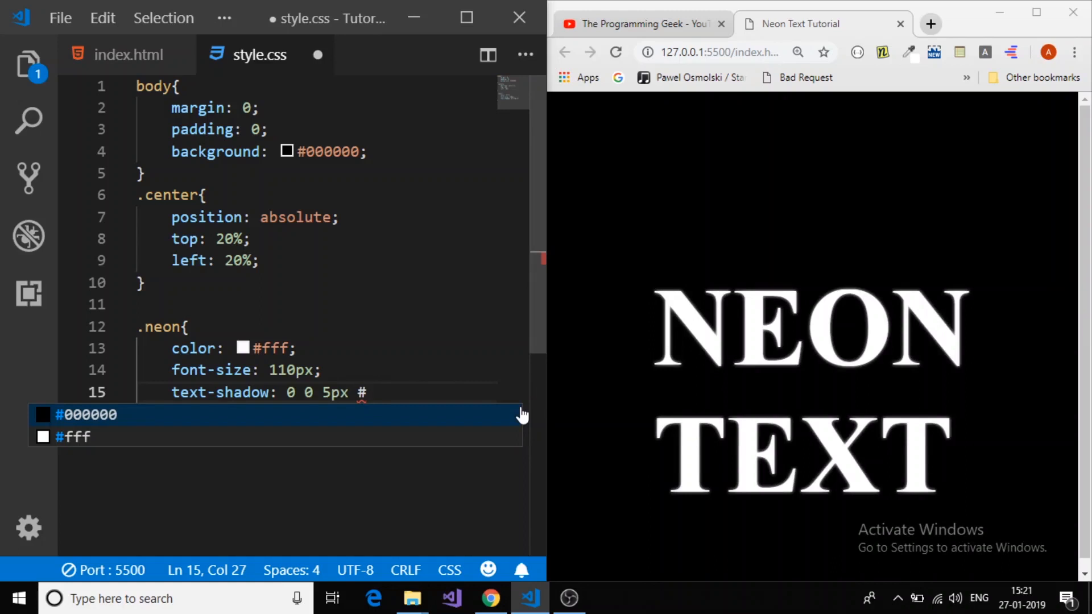
type("ff")
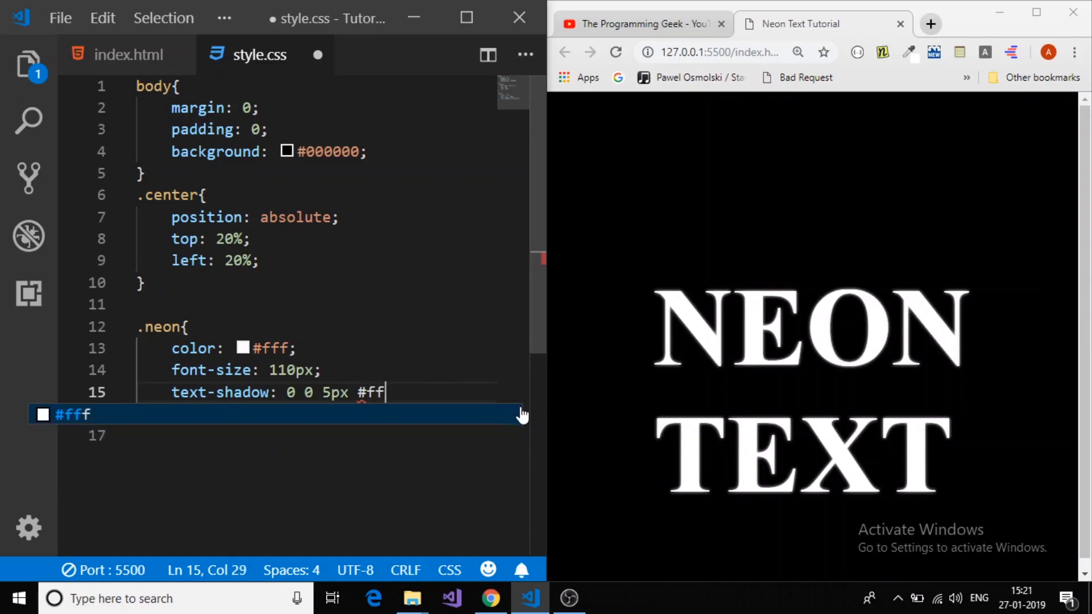
type("f;")
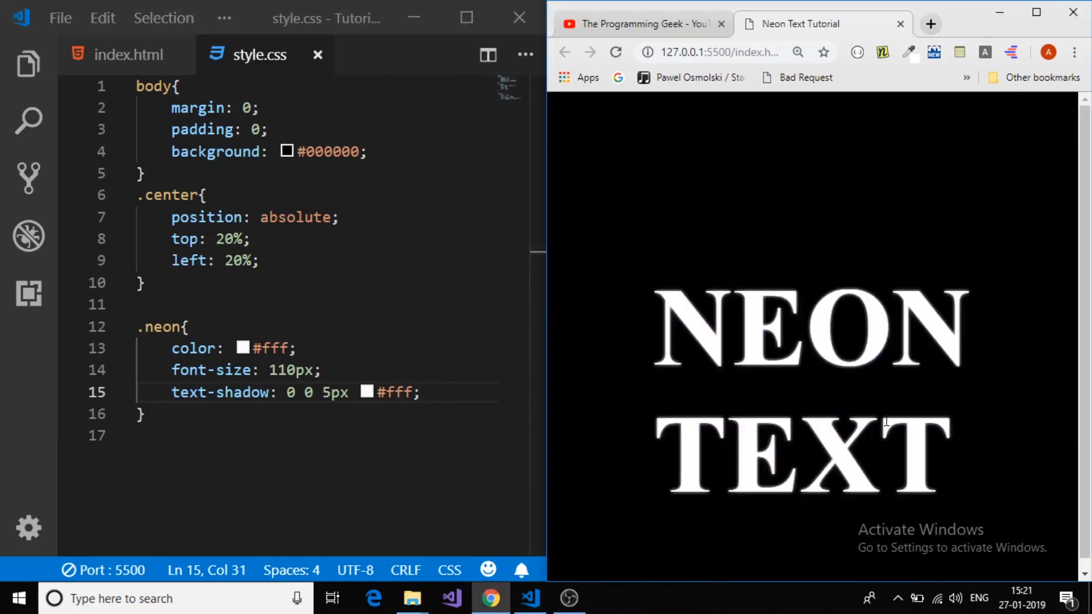
mouse_move(221, 393)
type("10")
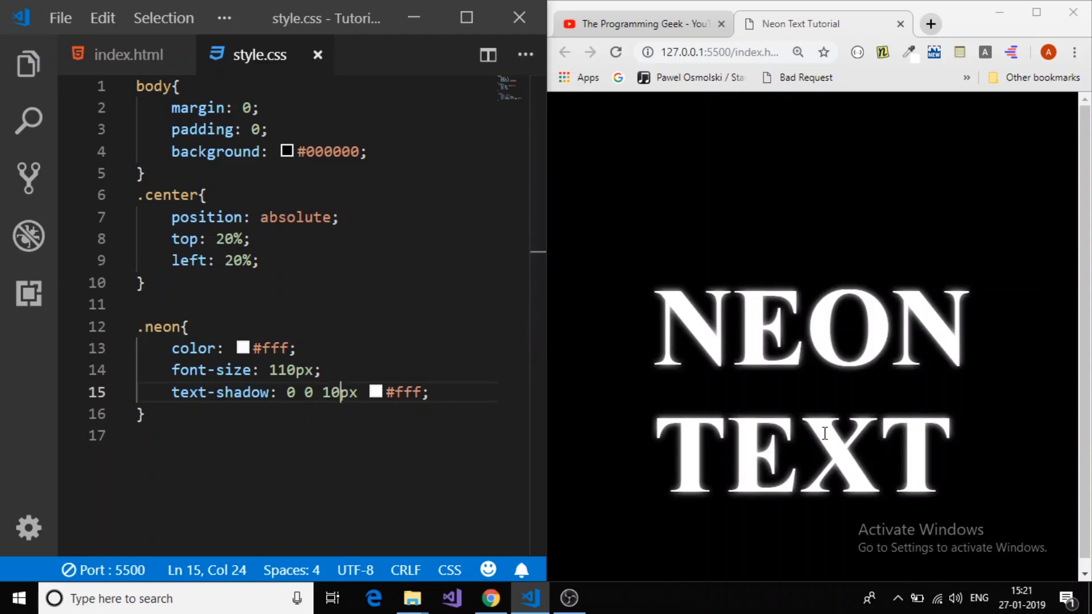
mouse_move(812, 439)
type("5")
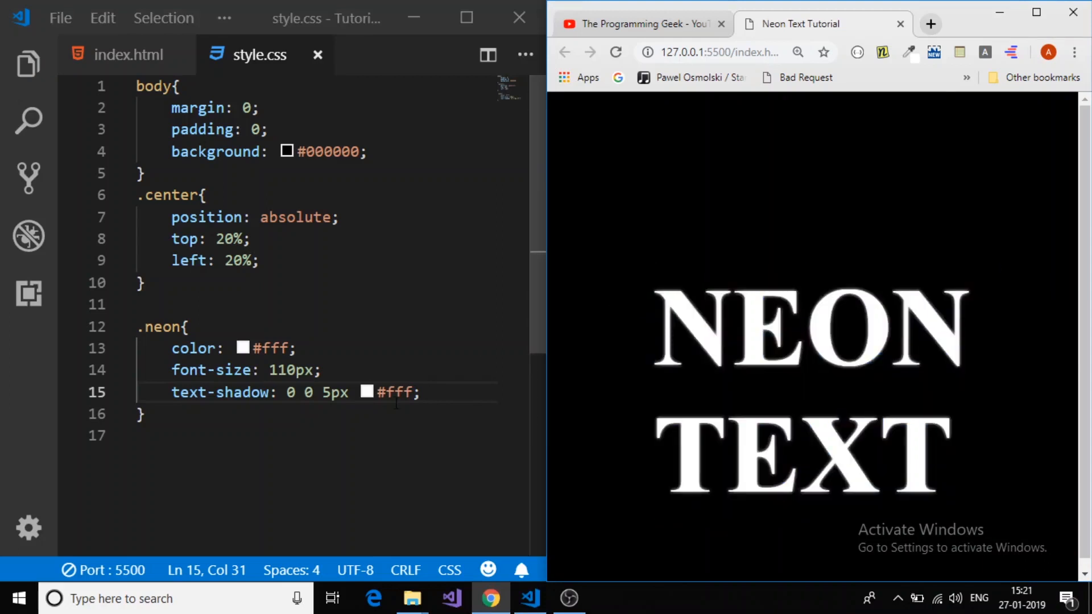
double_click(212, 392)
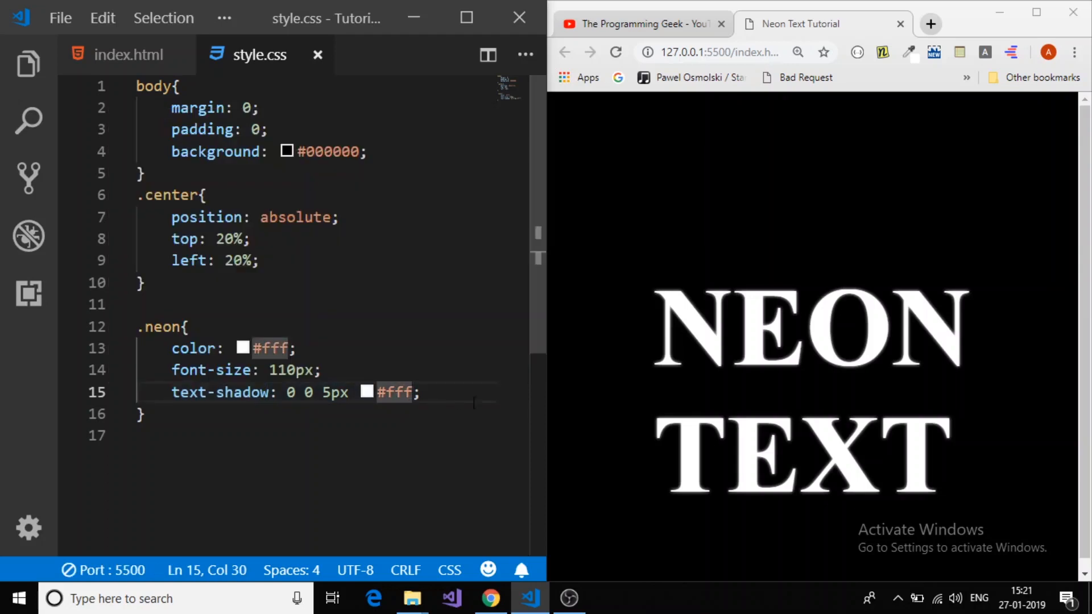
mouse_move(223, 393)
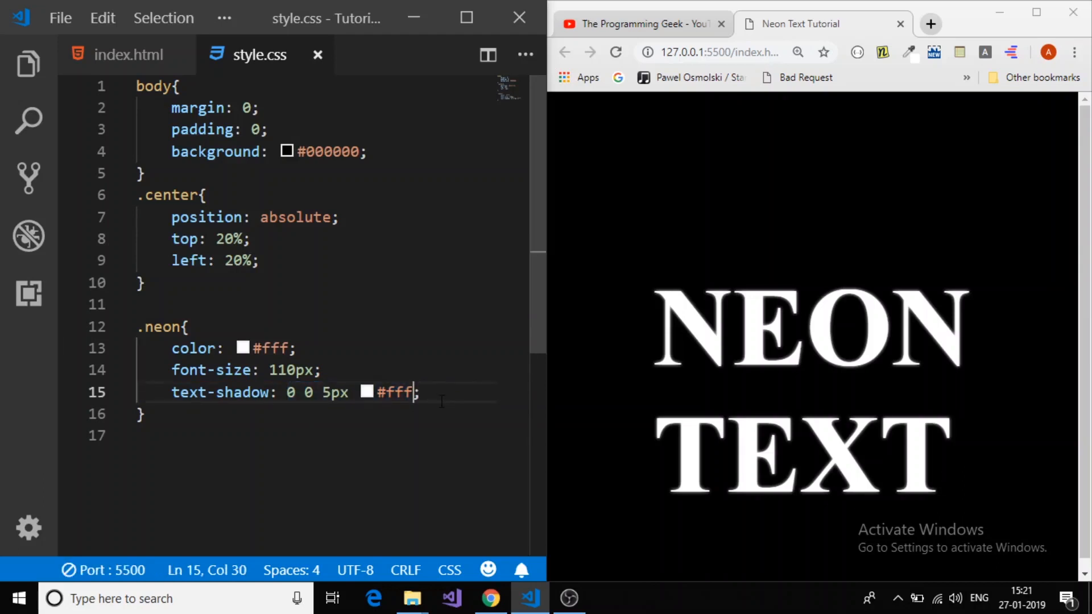
Step: Add a second shadow layer, 0 0 10px #fff, on a new line
type(",")
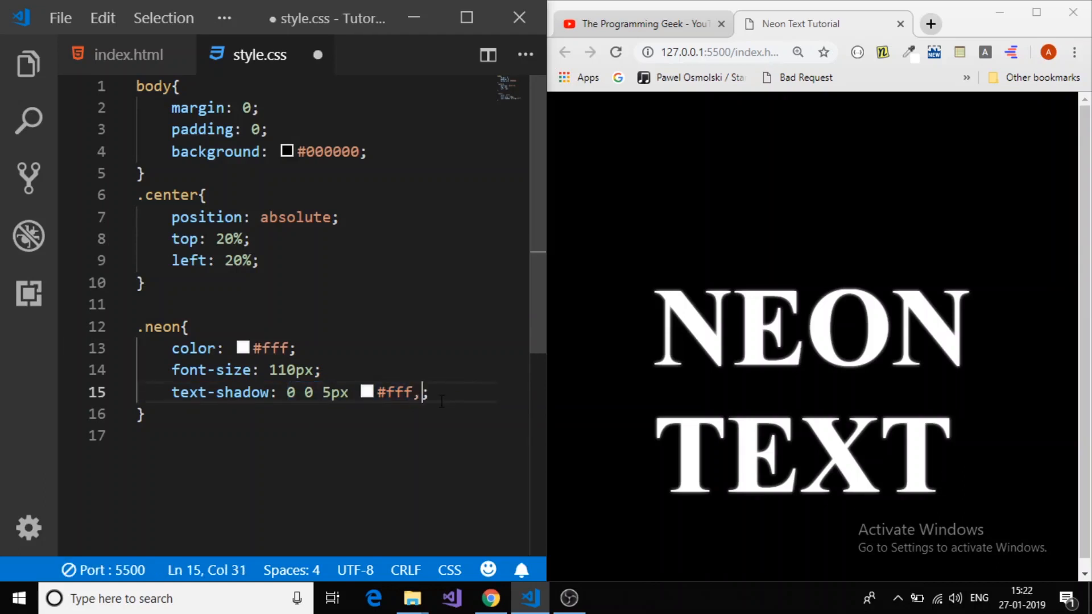
key("Enter")
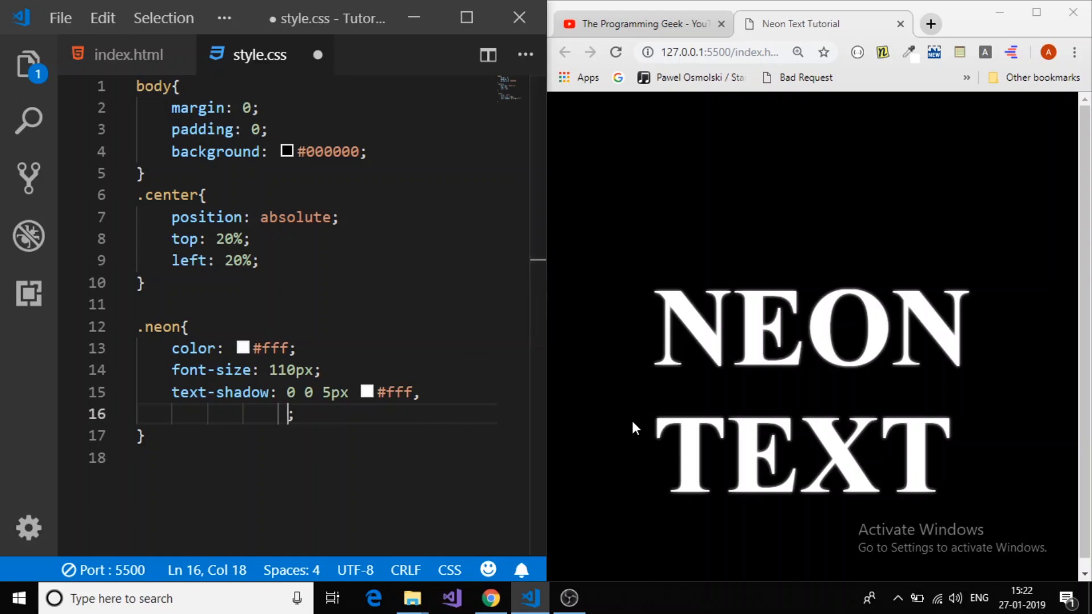
type("0")
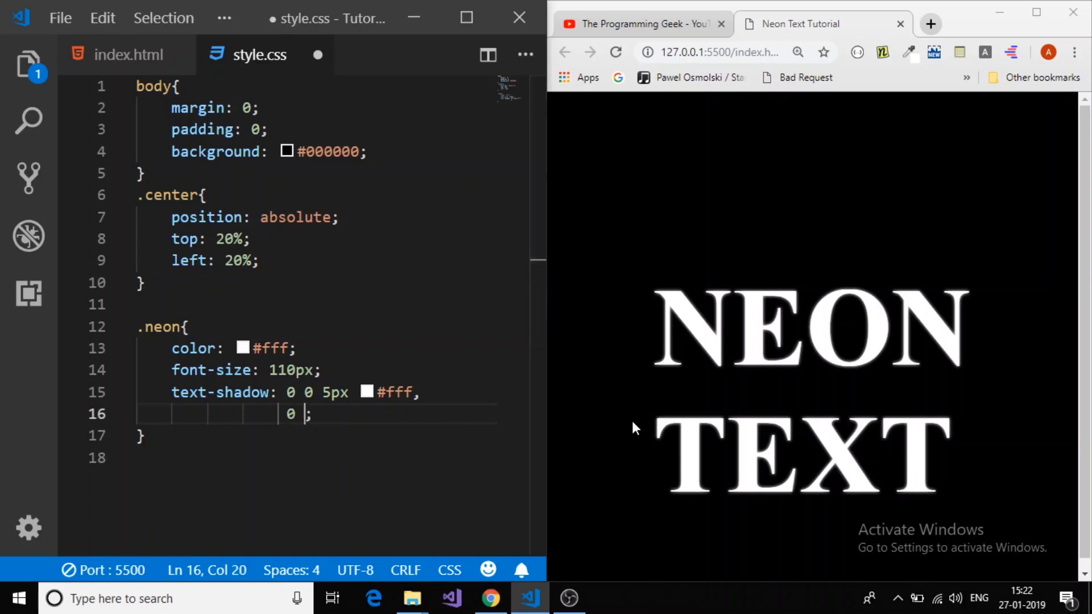
type("0")
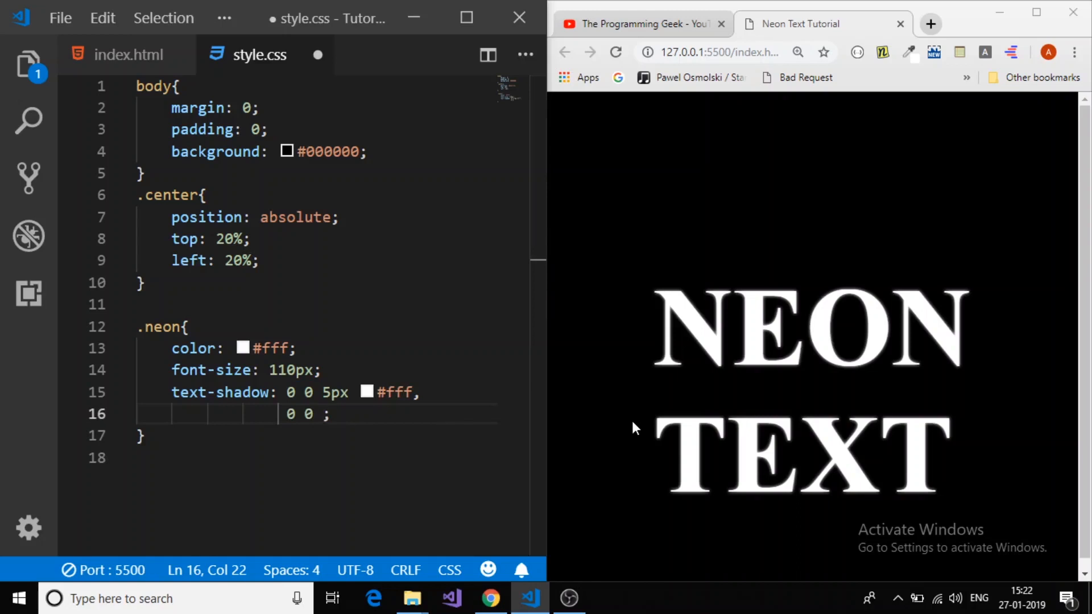
type("10px")
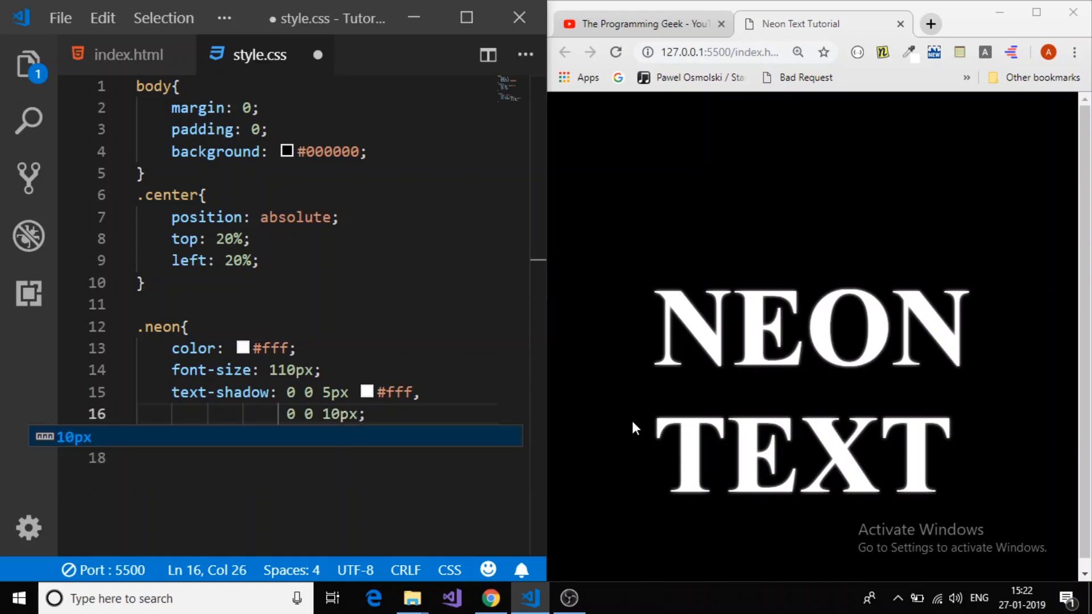
type("#")
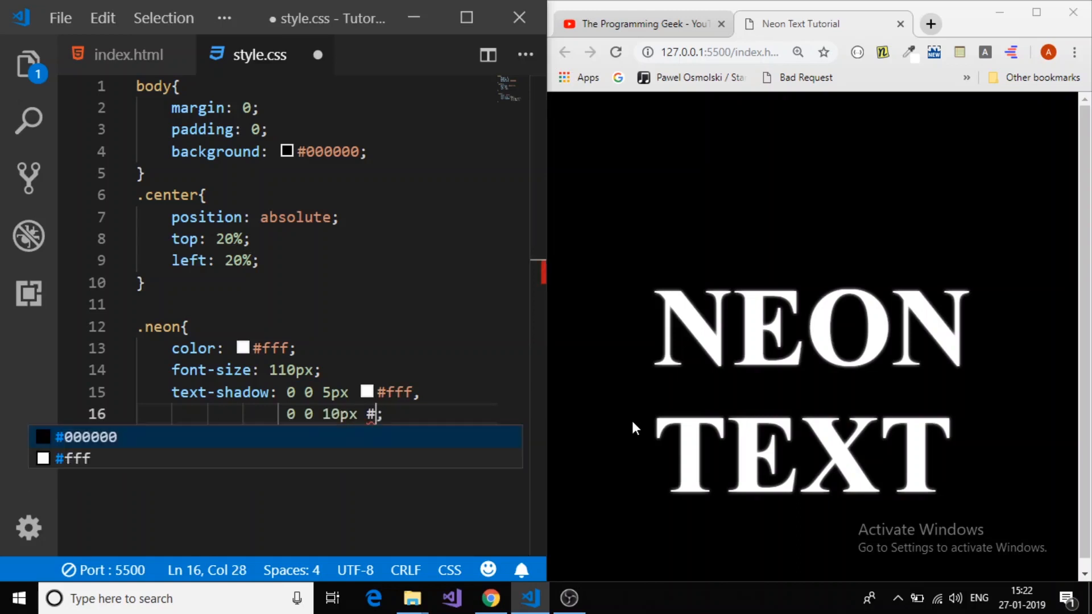
type("fff;")
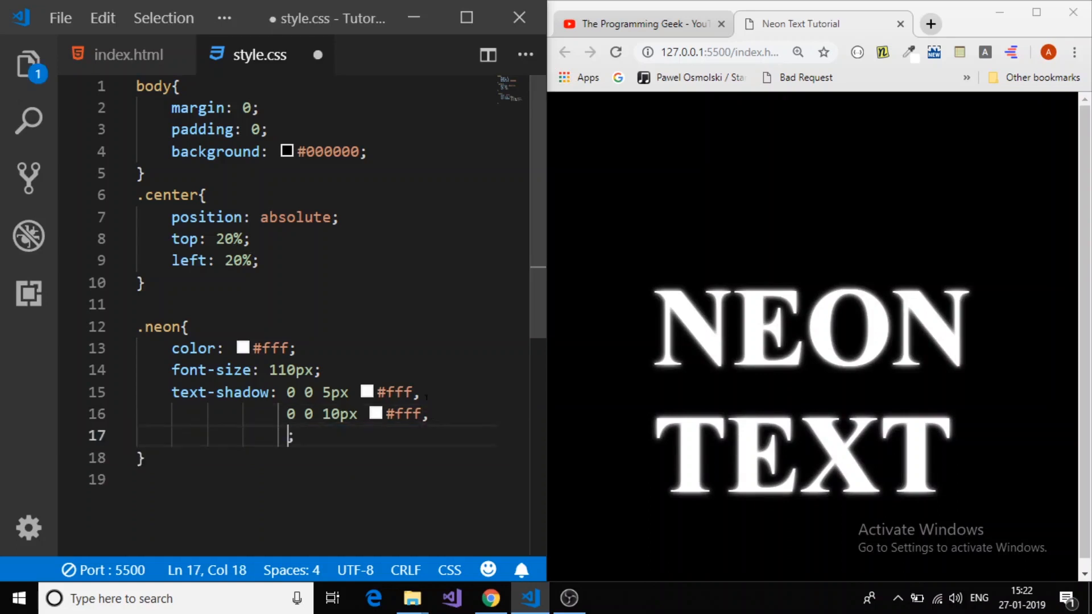
Step: Add a third shadow layer, 0 0 20px #ff0080, to start the pink glow
scroll("down", 3)
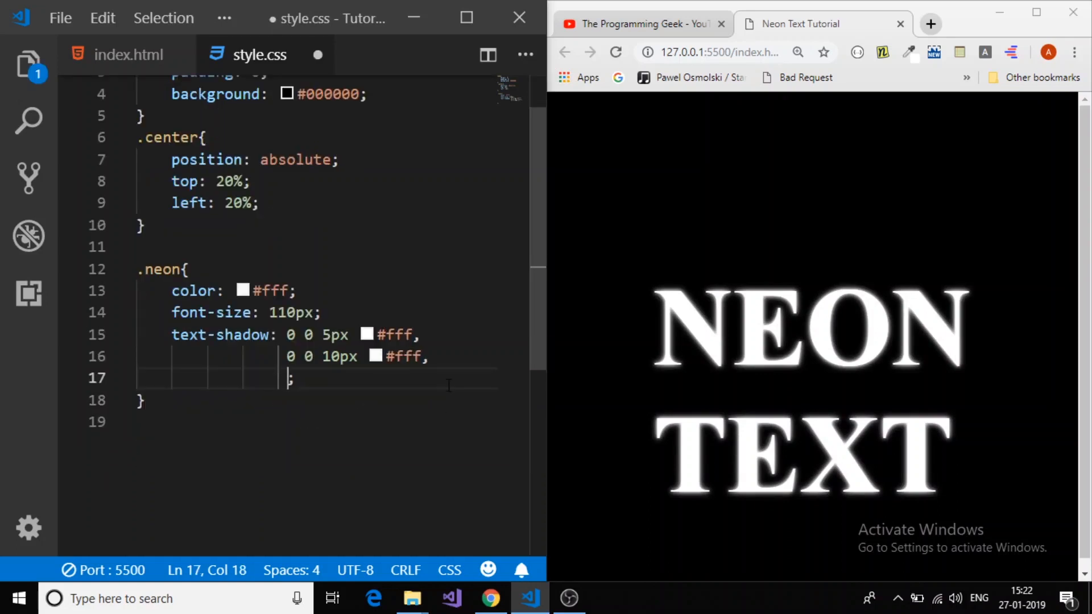
type("0")
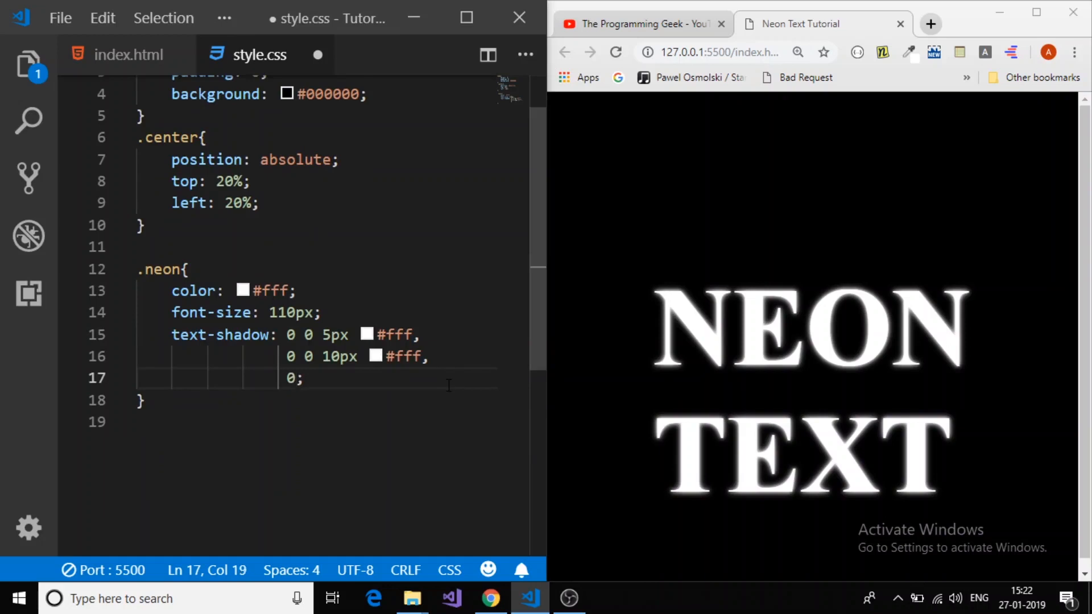
type("0 0 2")
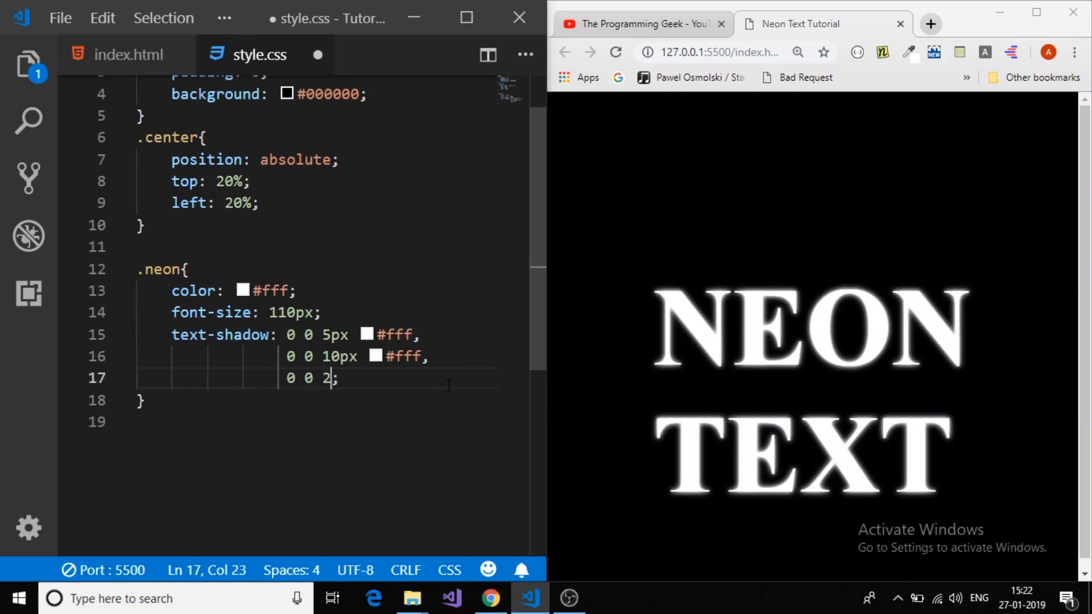
type("0px;")
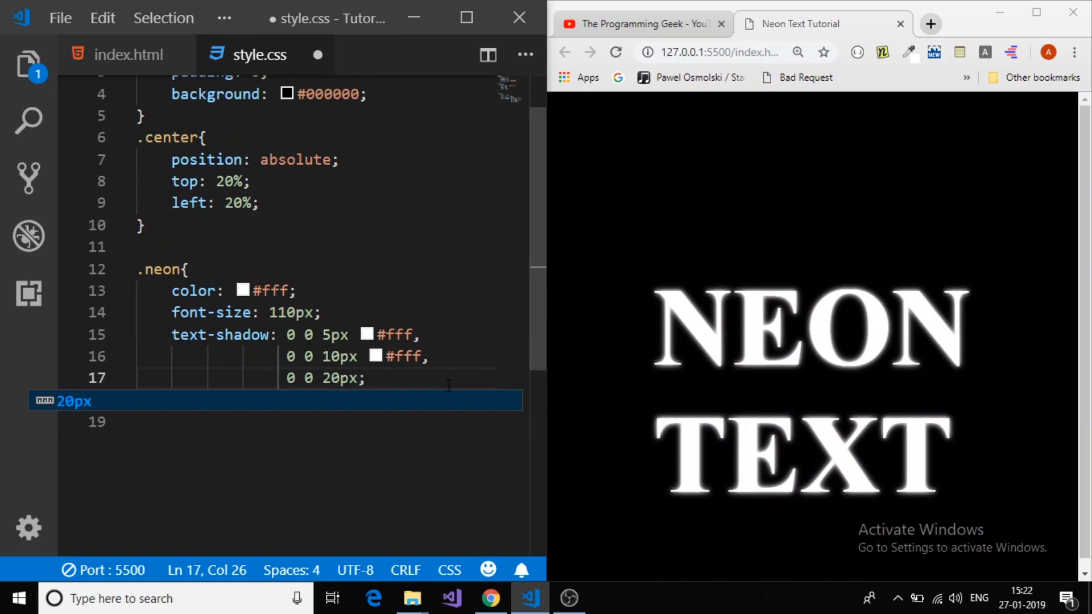
type("#")
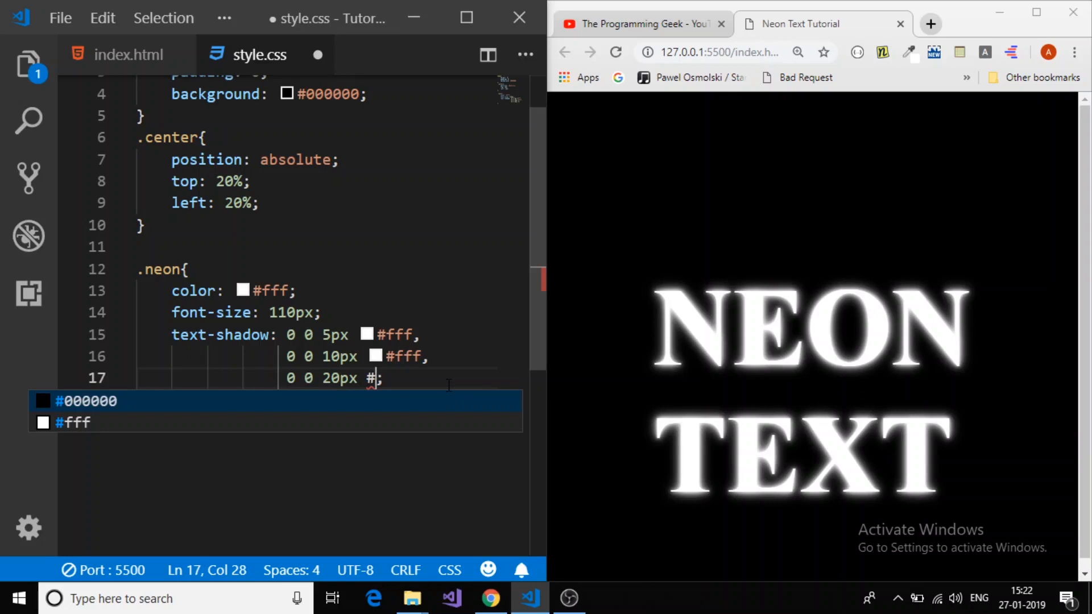
type("ff")
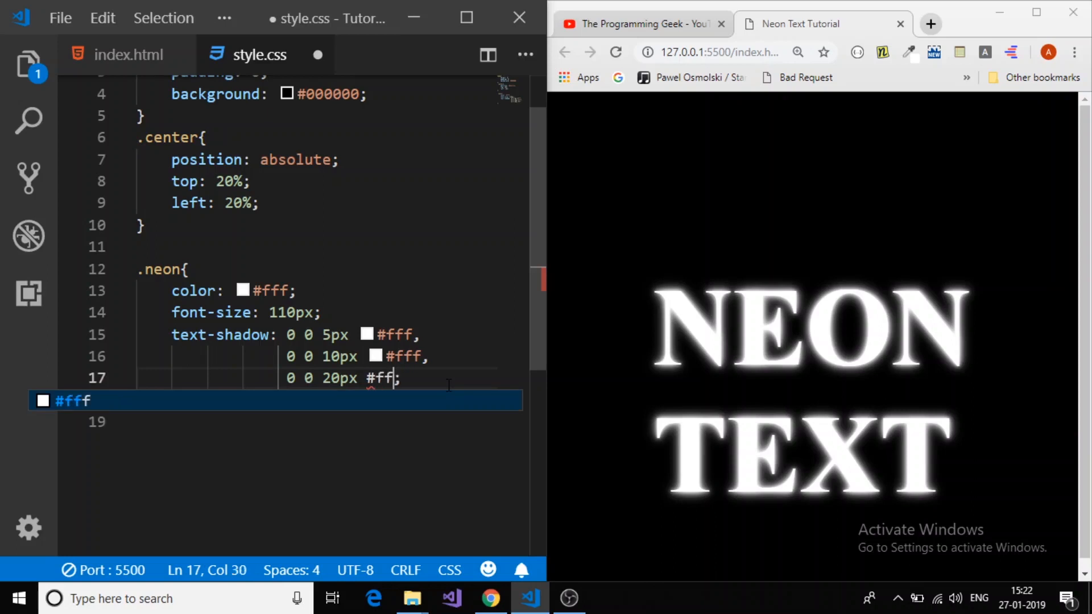
type("0080")
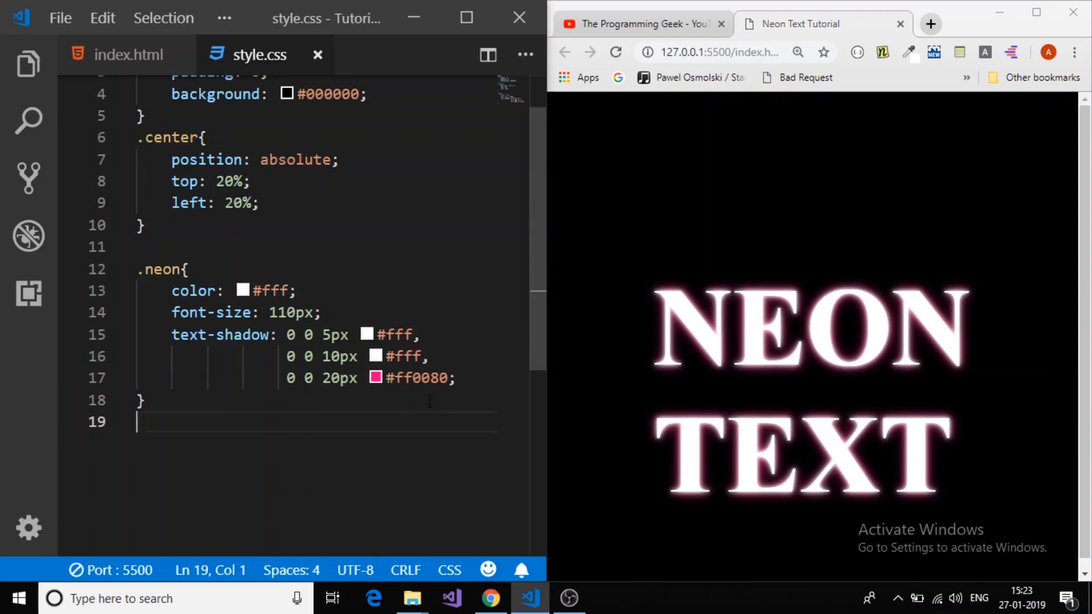
Step: Add a fourth shadow layer, 0 0 30px #ff0080, deepening the pink glow
type(",")
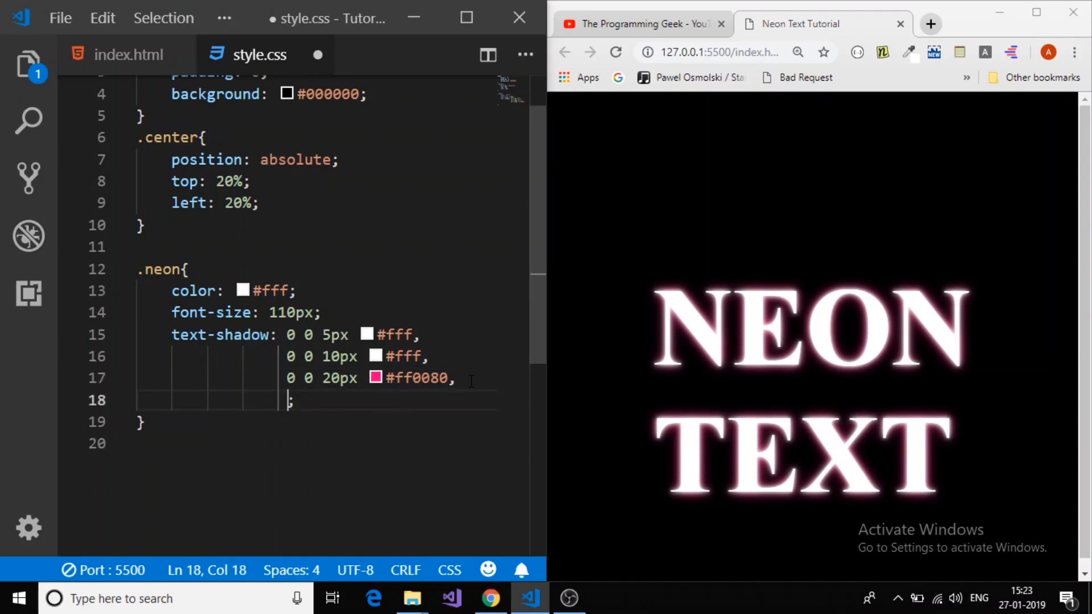
type("0 0")
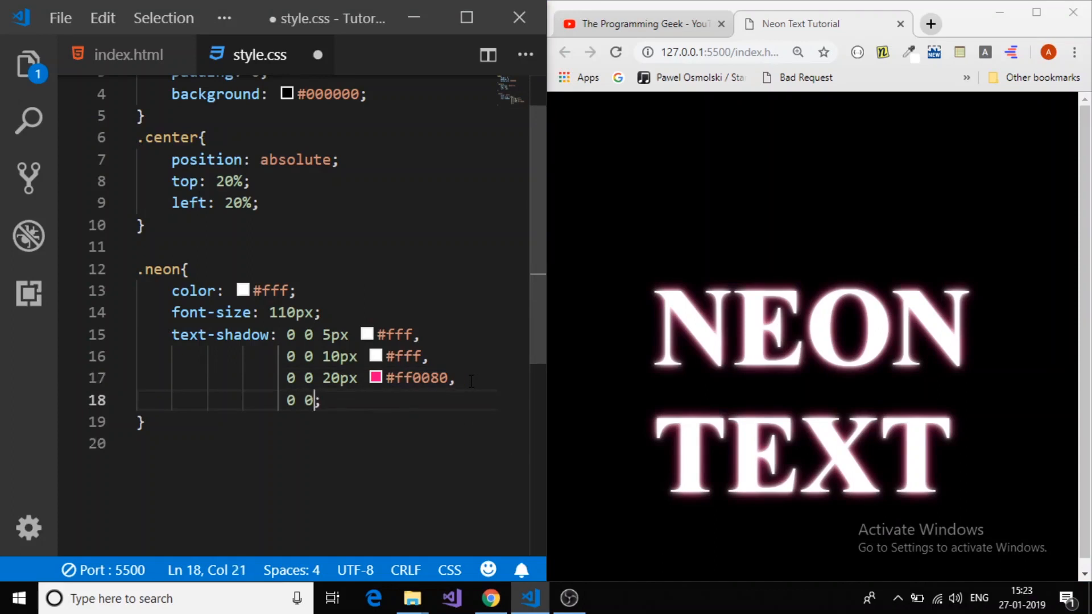
type("\" \"")
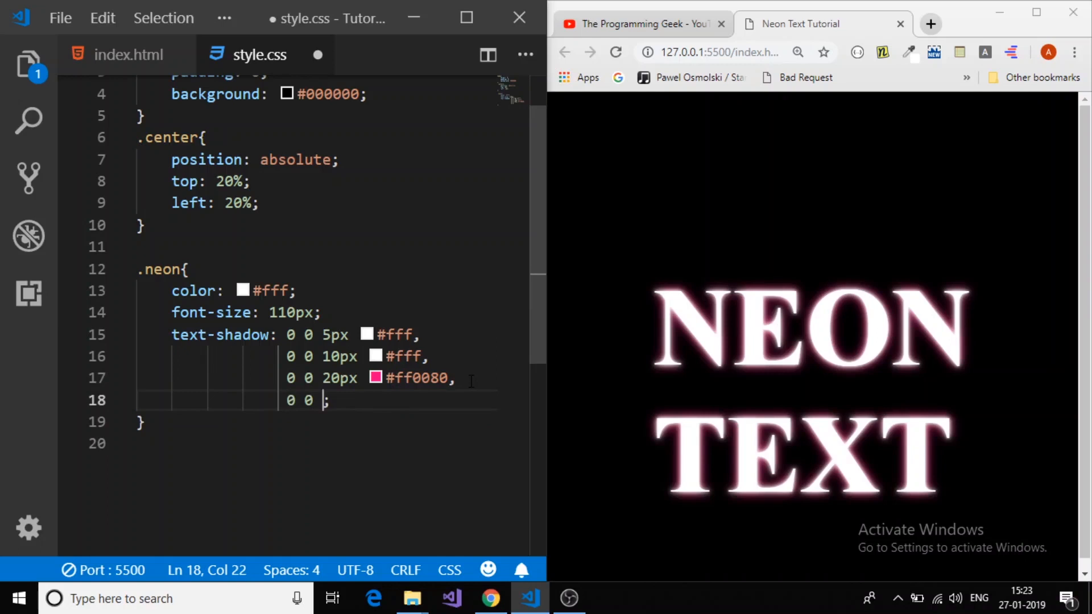
type("30px #")
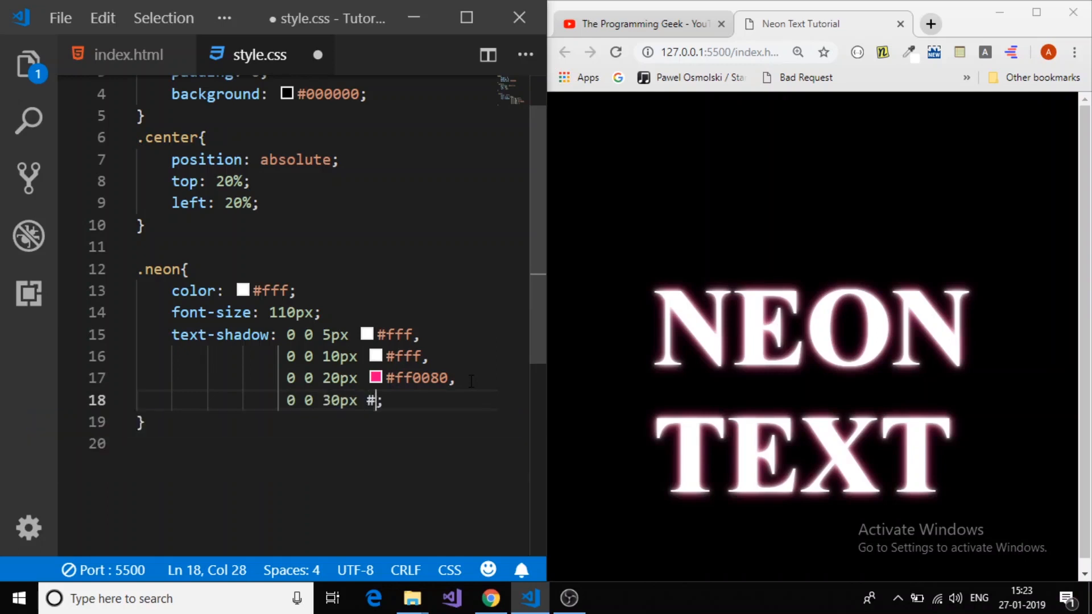
type("#")
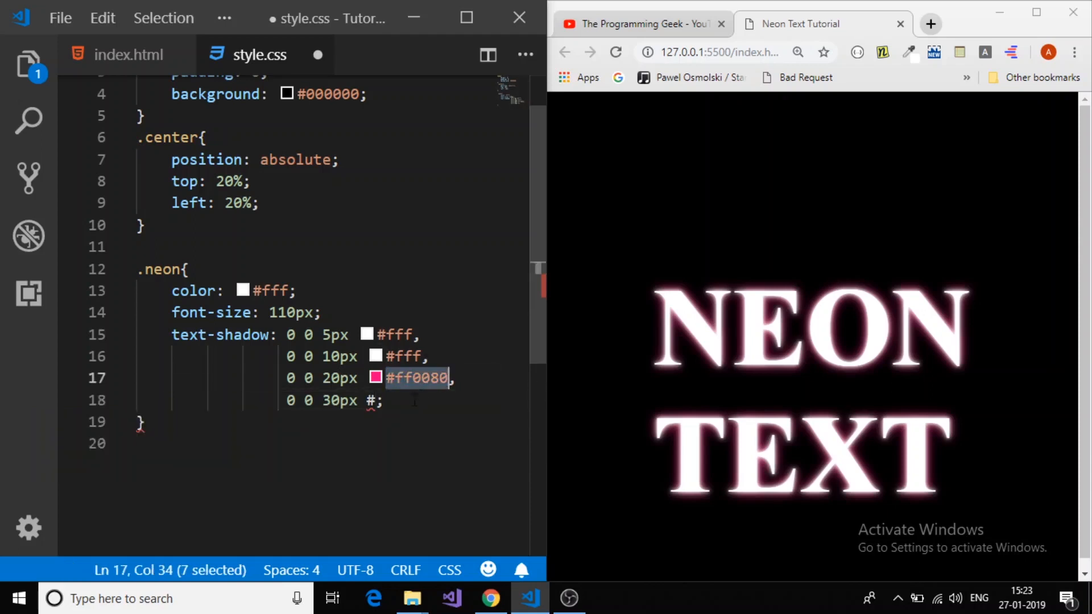
type("ff0080")
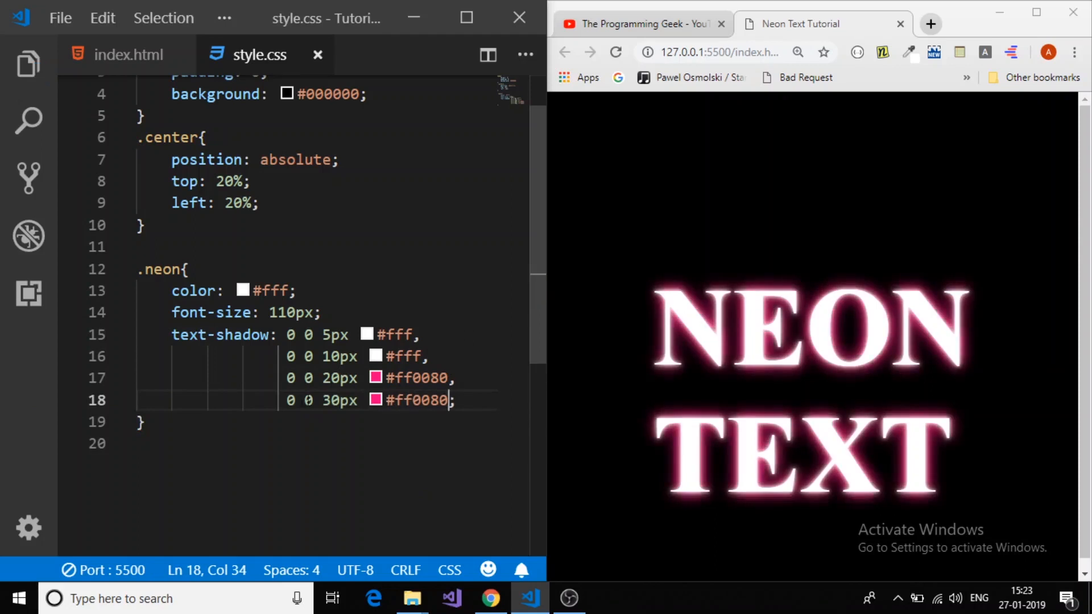
double_click(339, 400)
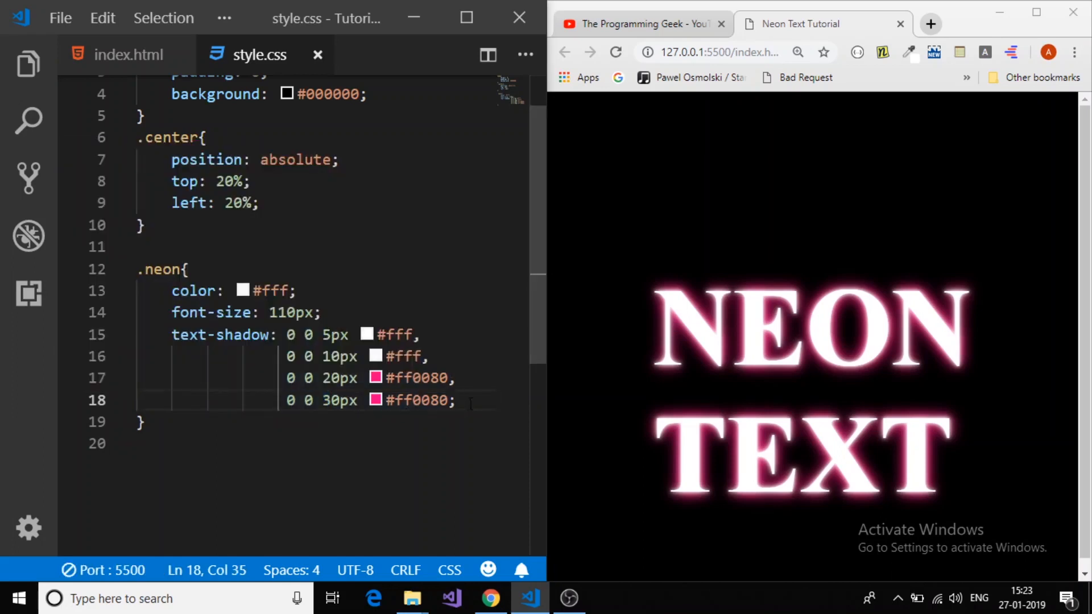
Step: Write the fifth shadow layer '0 0 40px #ff0080' on a new line and save the stylesheet
key("Enter")
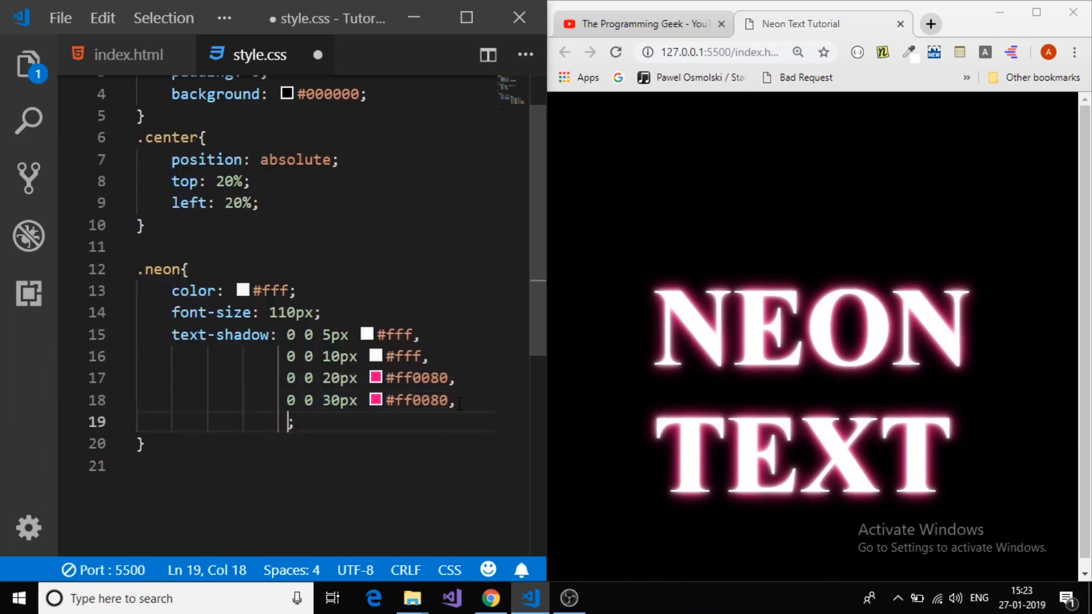
key("Ctrl+s")
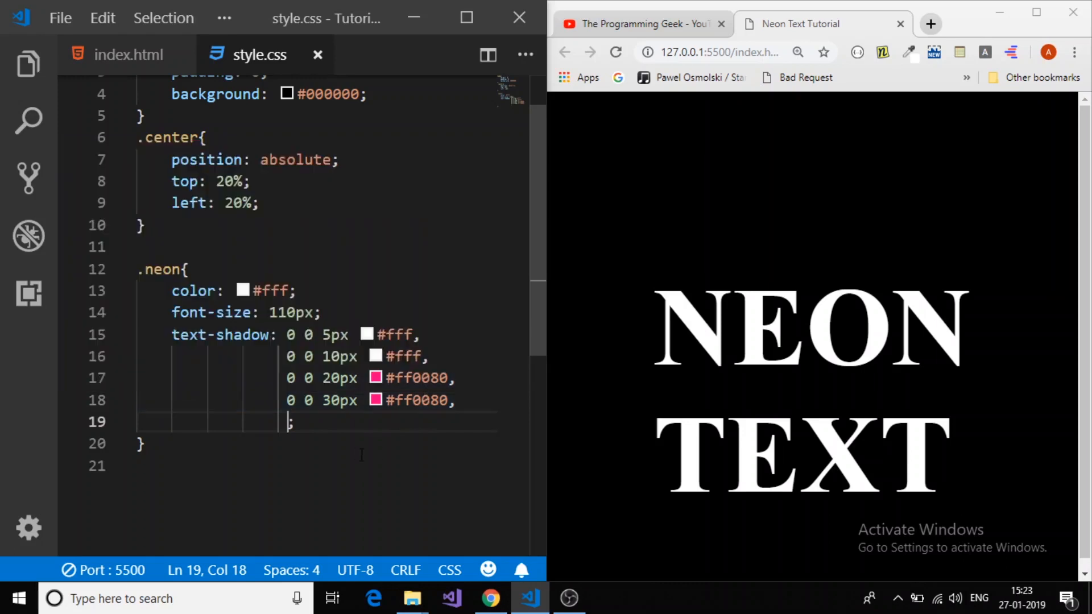
type("0")
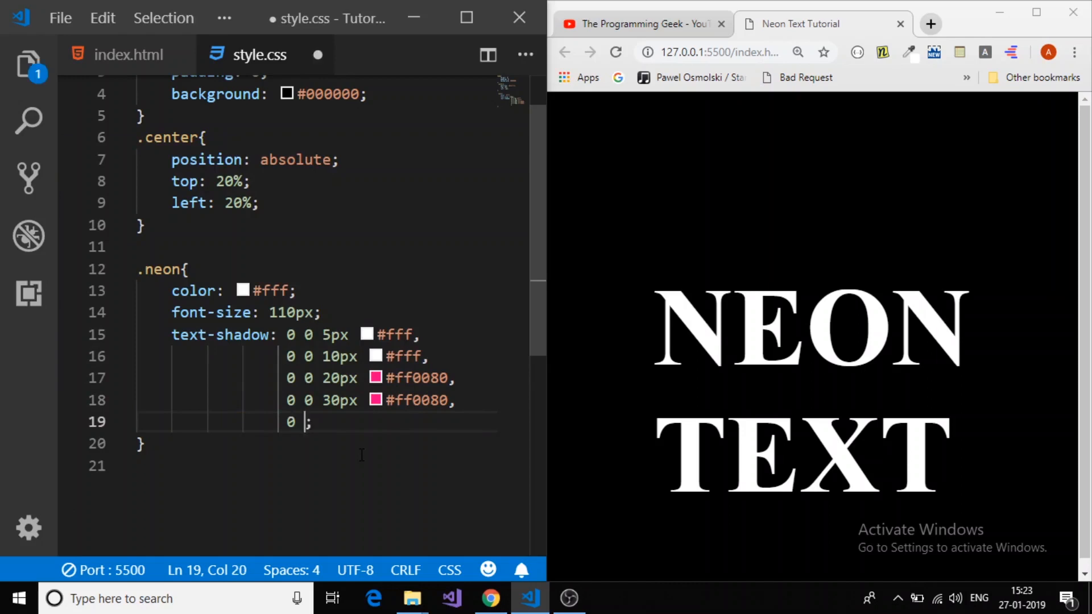
type("0")
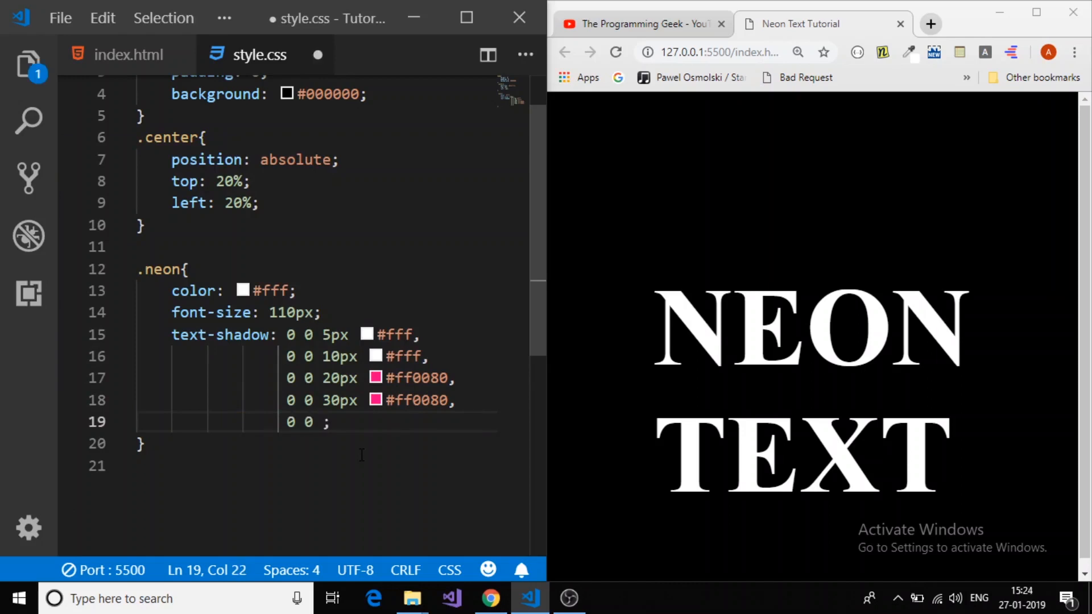
type("40px")
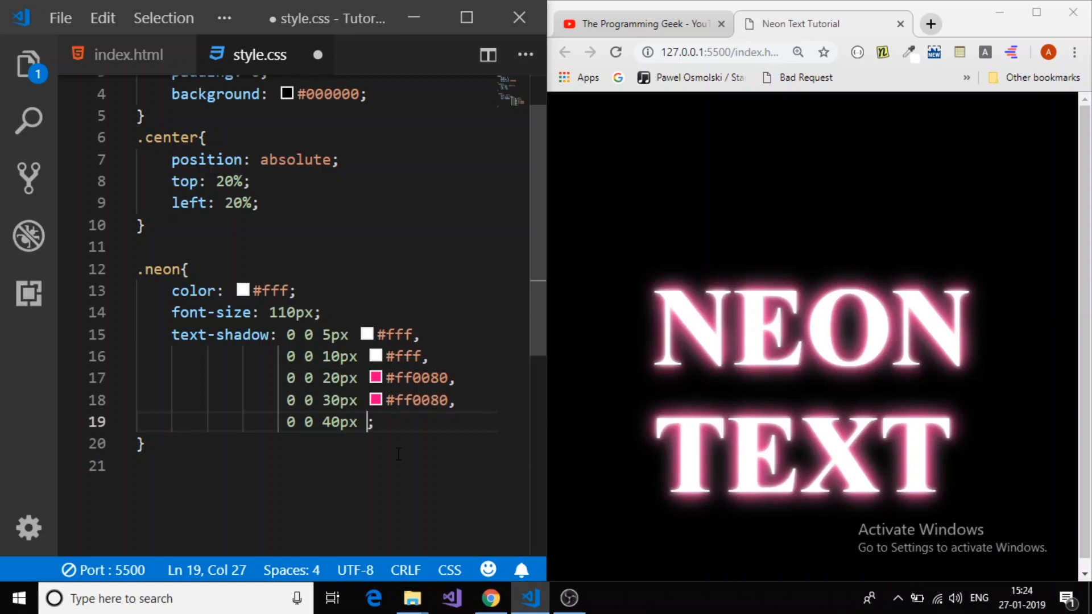
type("#ff0080")
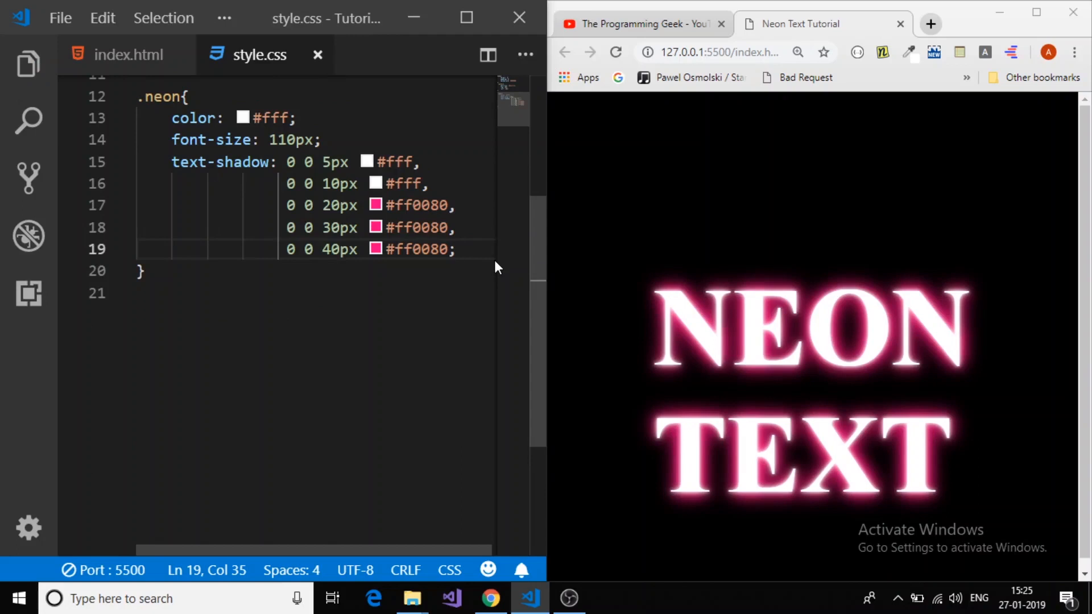
Step: Write the sixth shadow layer '0 0 55px #ff0080' on a new line after the 40px layer
type(",;")
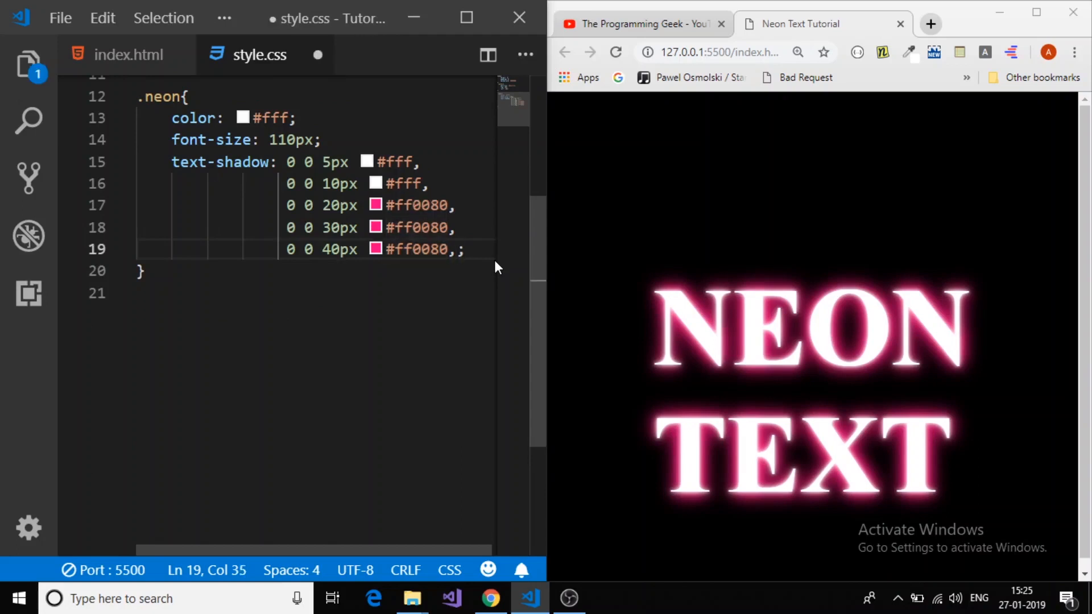
key("Enter")
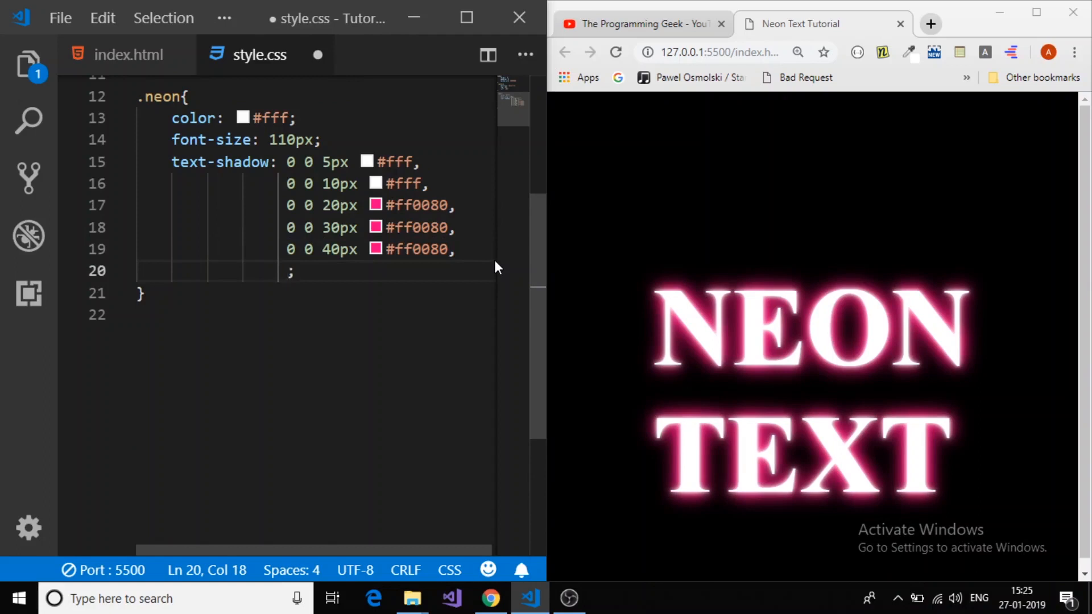
type("0")
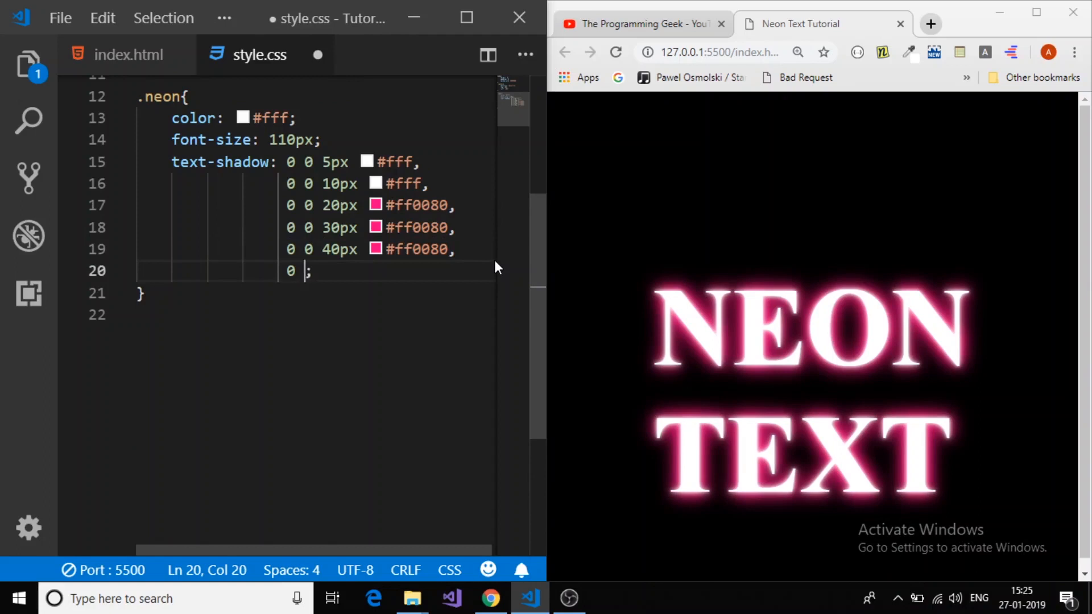
type("0 5")
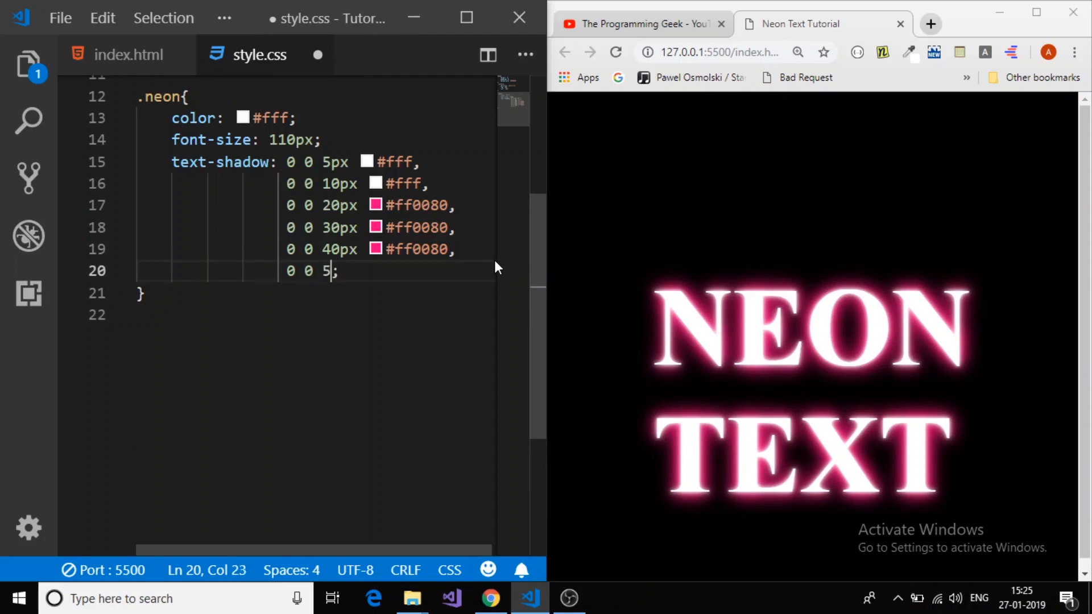
type("5px #ff0080")
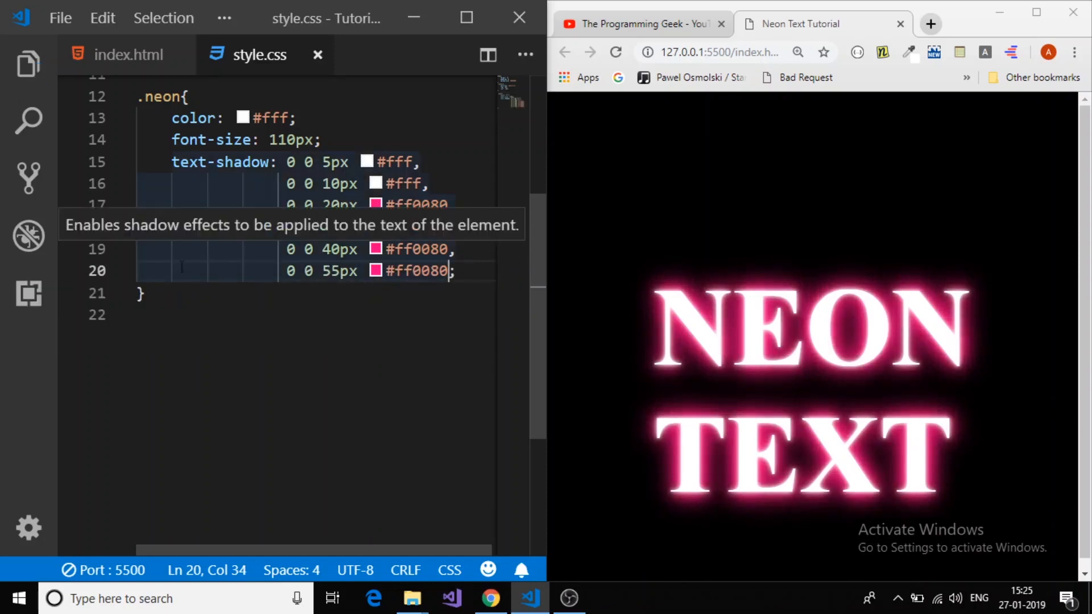
mouse_move(400, 300)
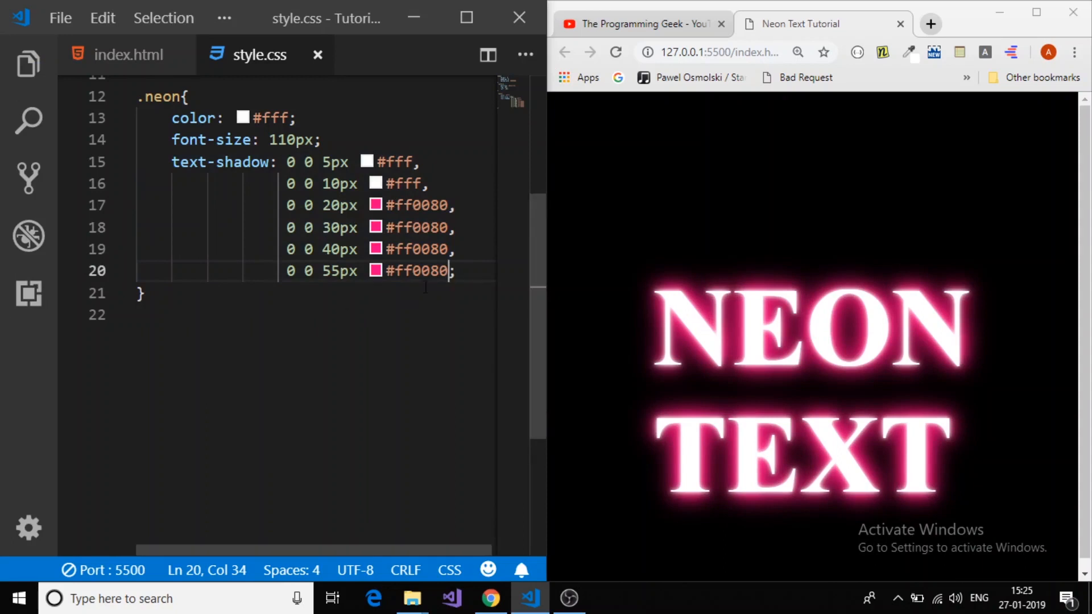
Step: Write the seventh shadow layer '0 0 75px #ff0080' on a new line
key("Enter")
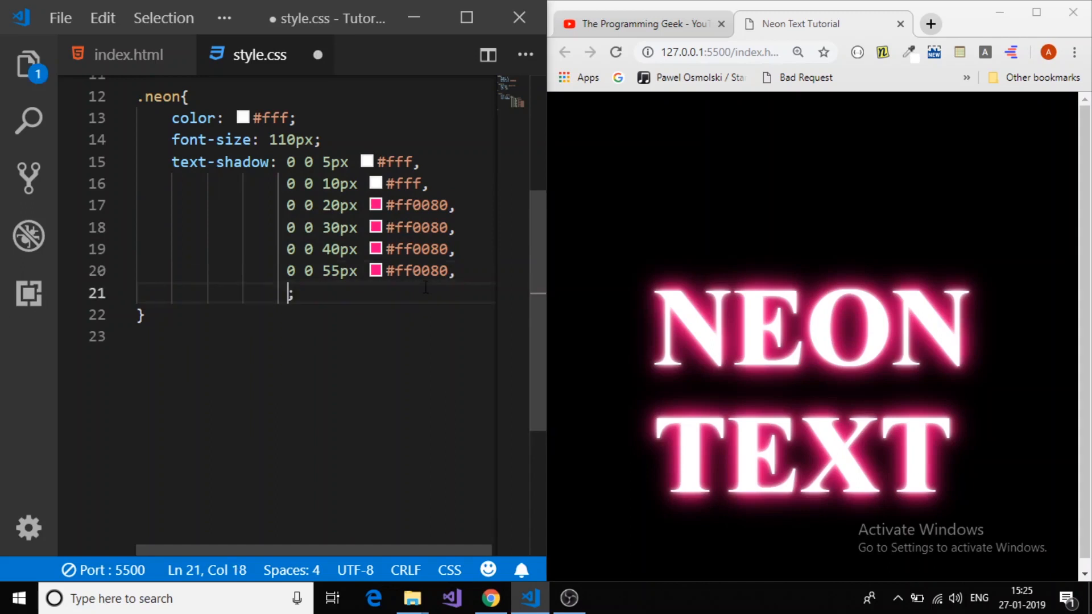
type("0 0")
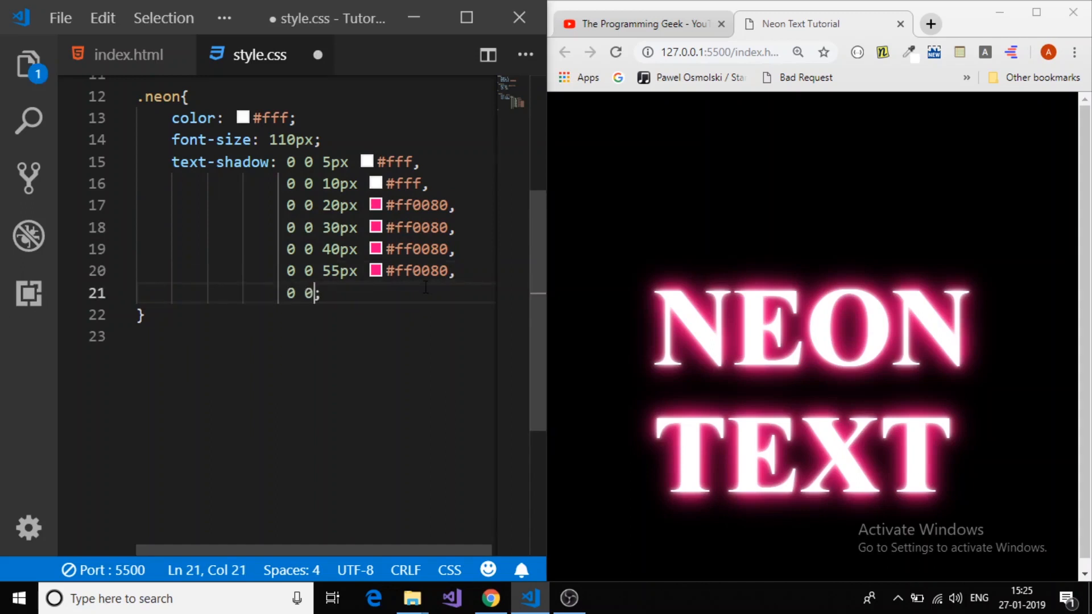
type("\" \"")
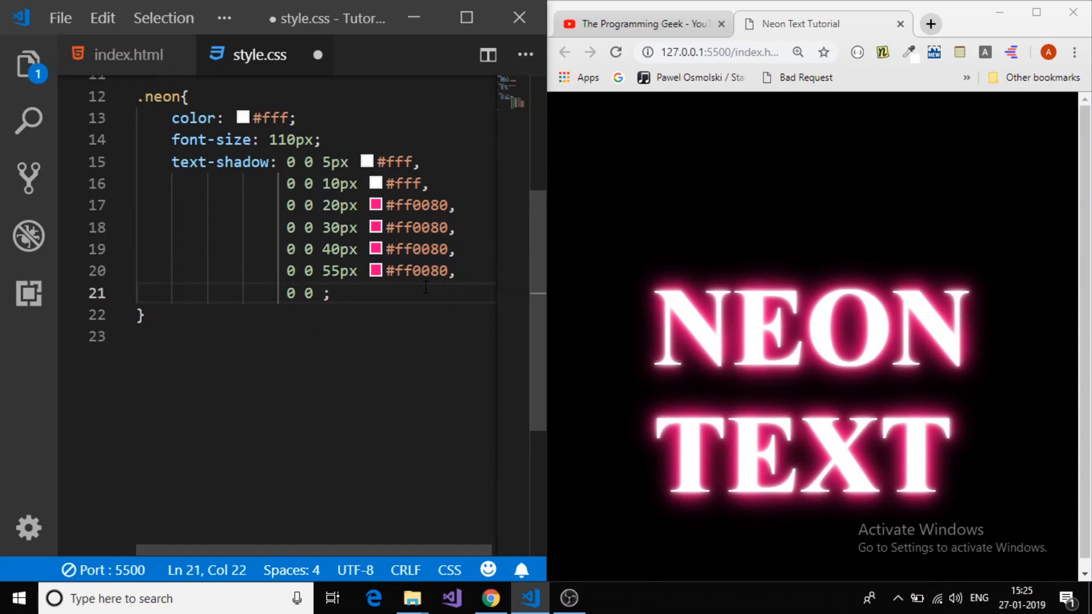
type("75px")
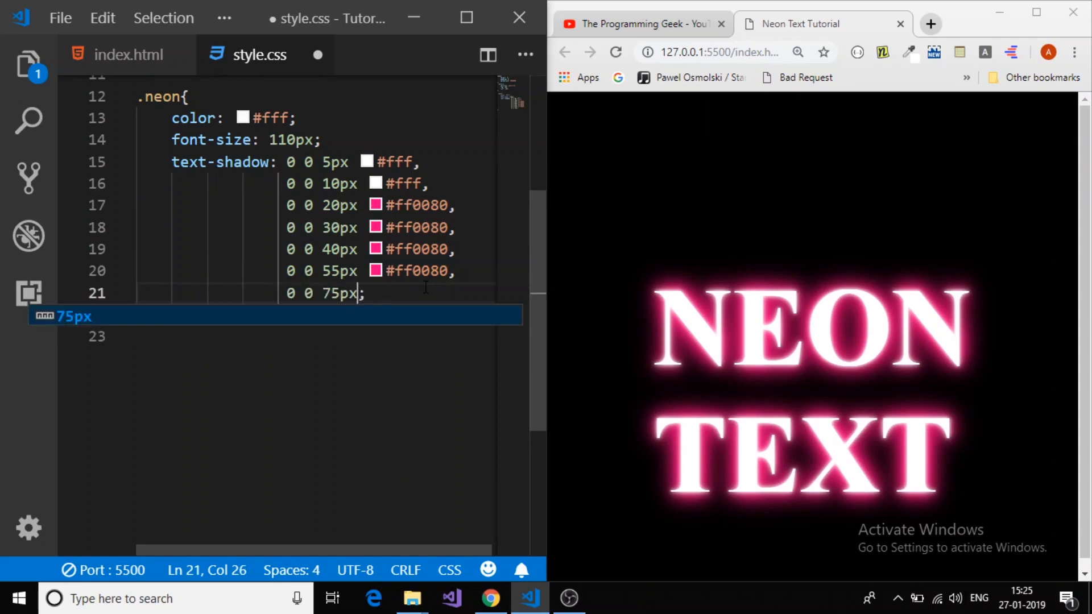
type("#ff0080")
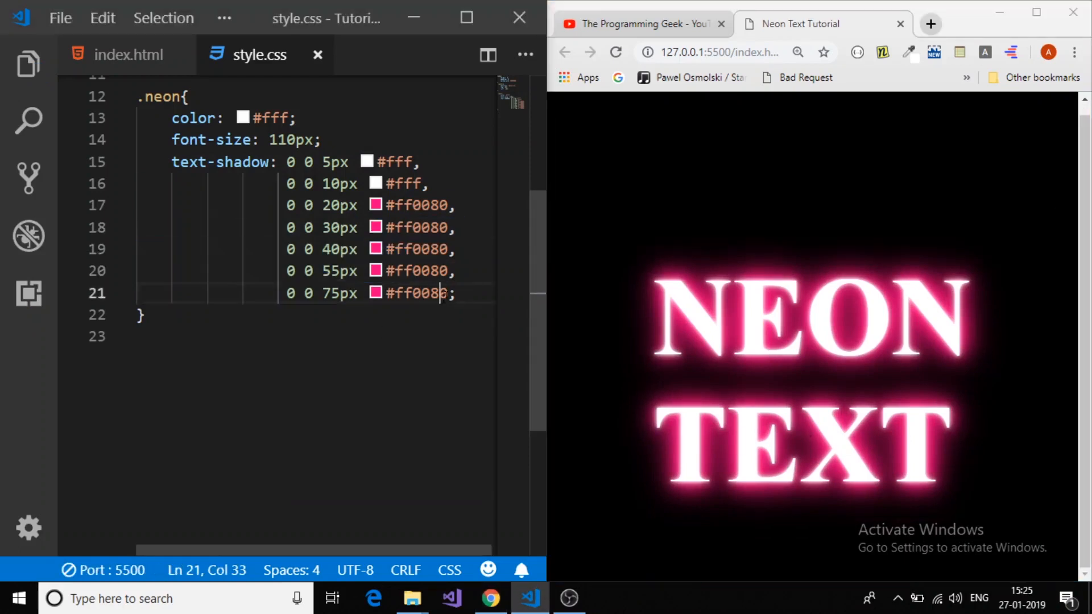
Step: Select the pink hex values across several shadow lines and replace them with 'hsl(330, 100%'
left_click_drag(456, 293, 288, 205)
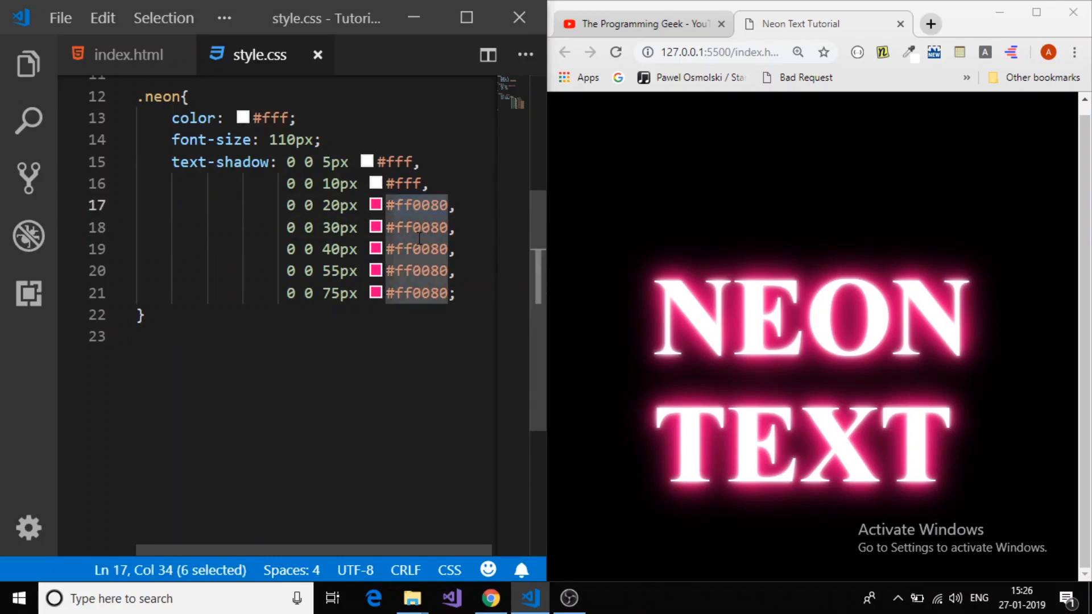
type("hsl(330, 100%")
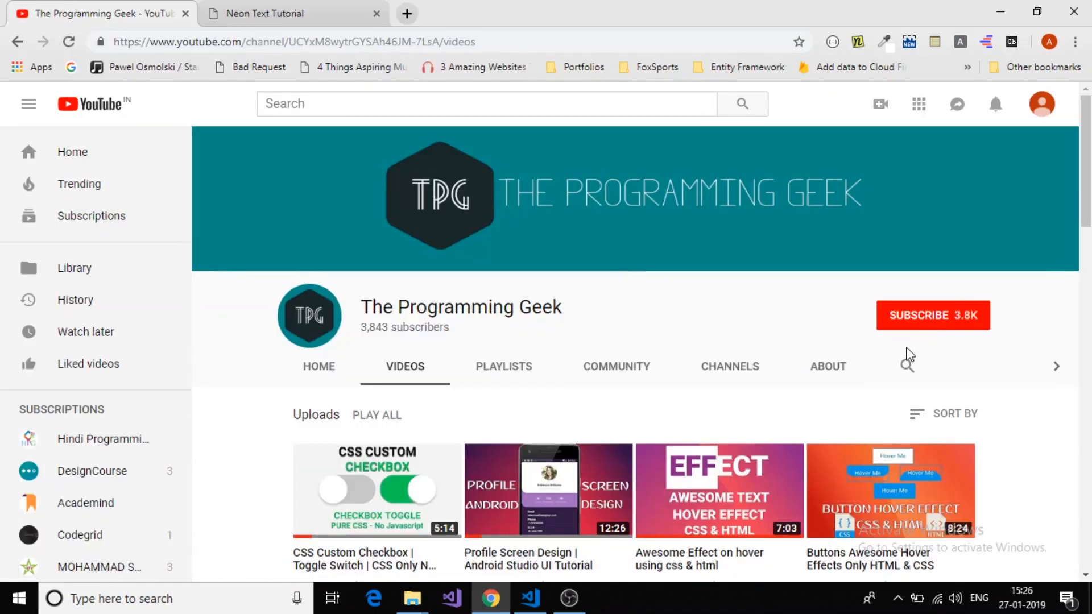
Step: Subscribe to The Programming Geek channel on its YouTube page
left_click(933, 315)
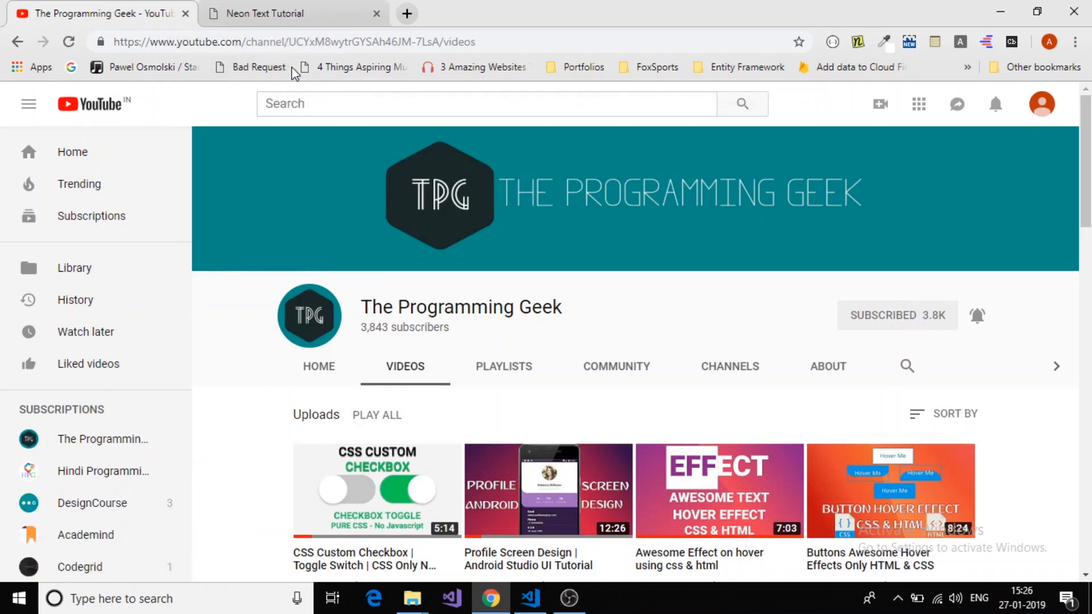
mouse_move(269, 28)
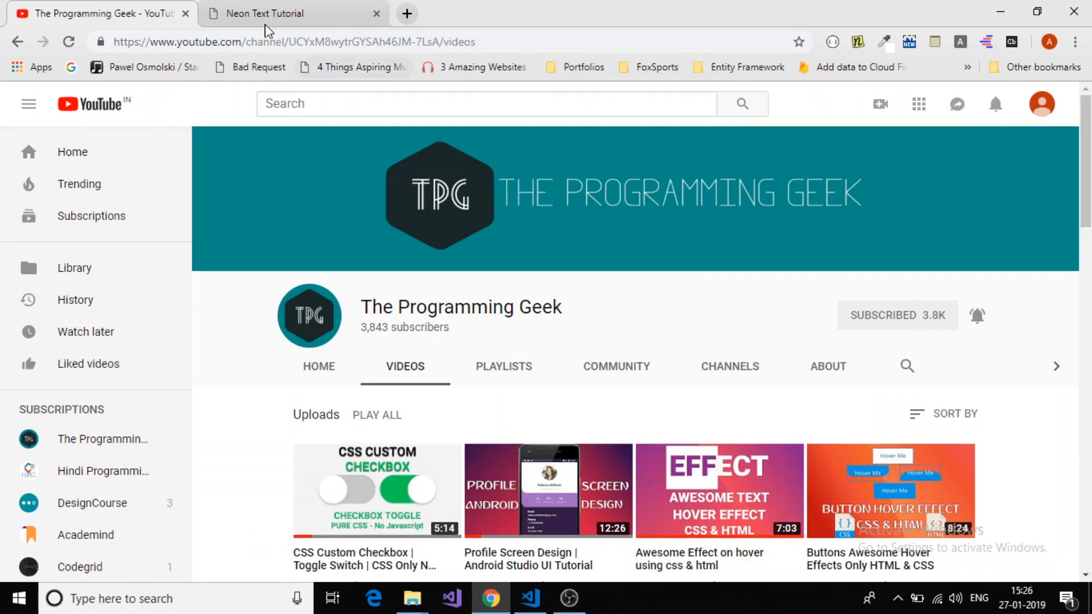